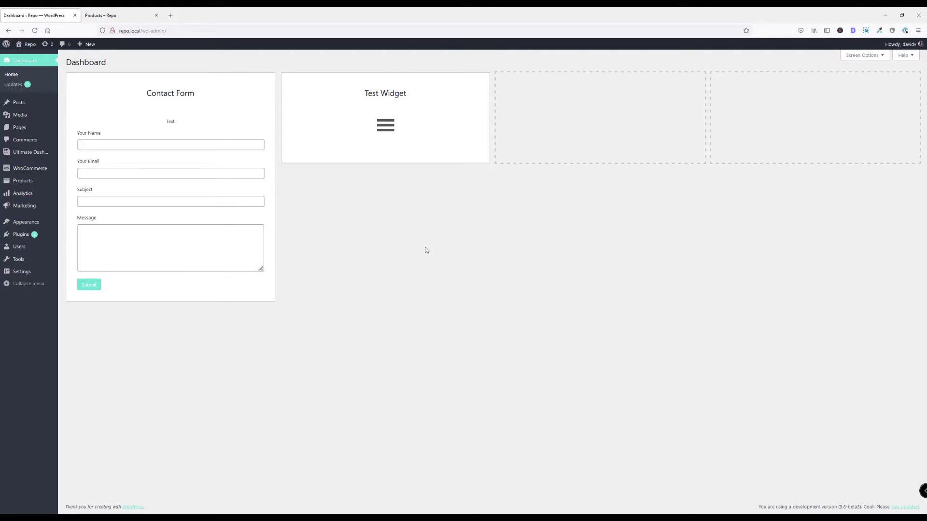
{"action": "mouse_move", "coordinate": [30, 152]}
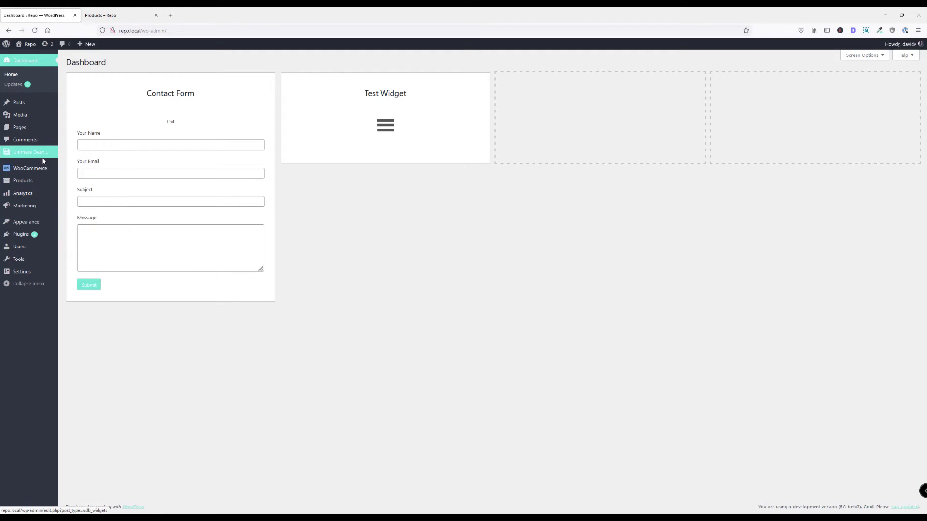
{"action": "mouse_move", "coordinate": [92, 166]}
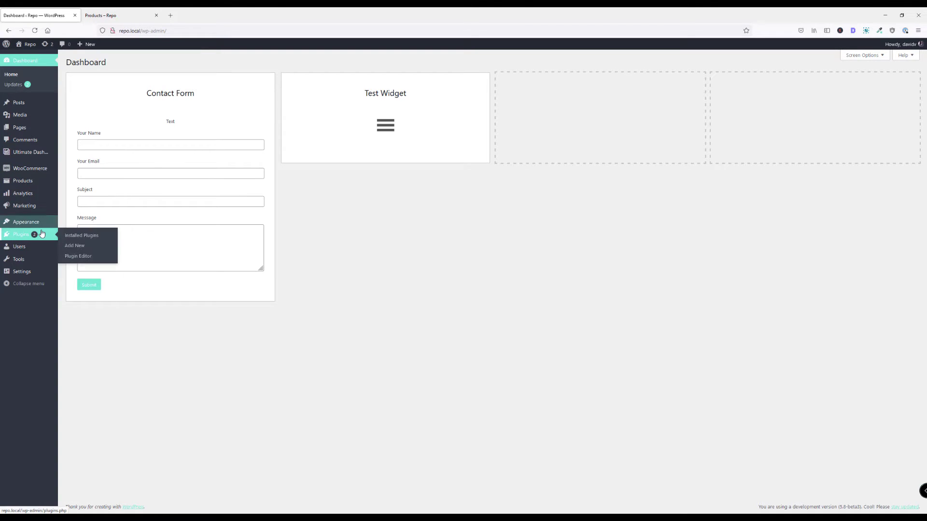
{"action": "mouse_move", "coordinate": [81, 235]}
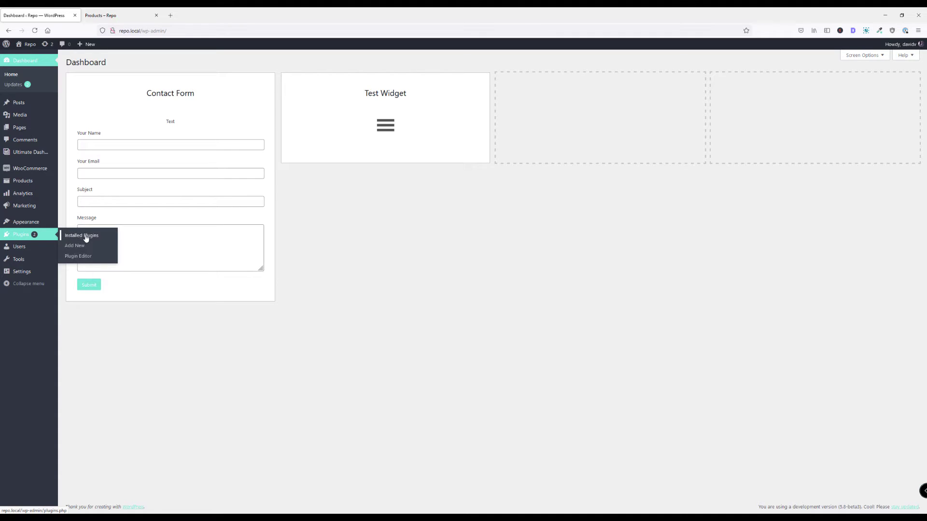
{"action": "mouse_move", "coordinate": [88, 242]}
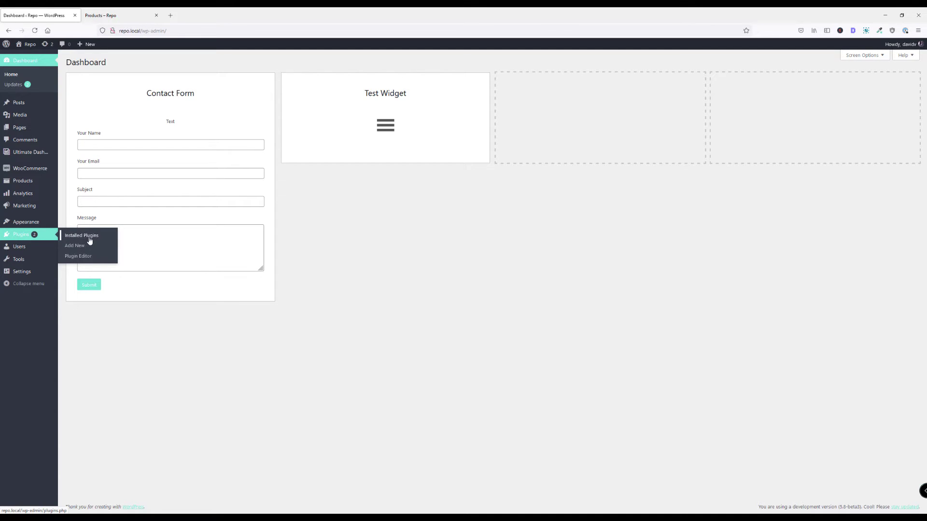
Search Add New plugins for 'ultimate quick view' and install Ultimate Quick View for WooCommerce
{"action": "left_click", "coordinate": [81, 235]}
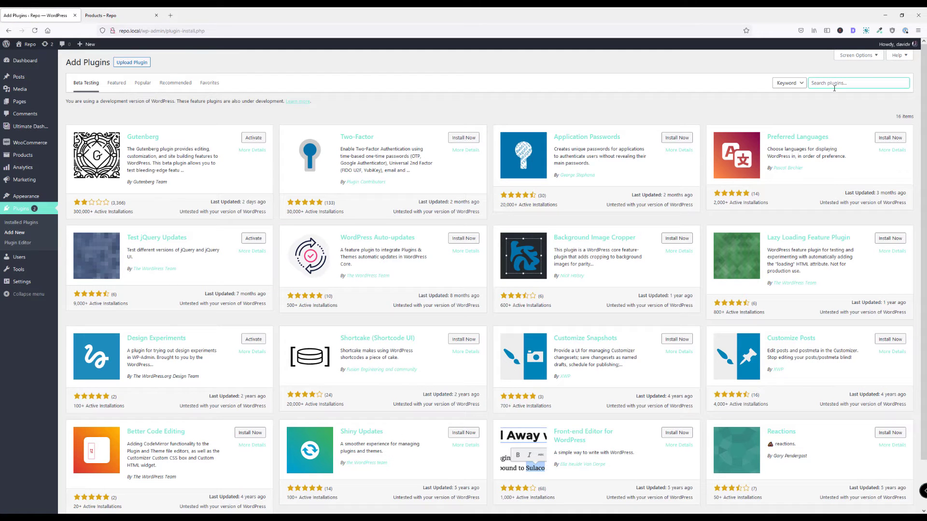
{"action": "type", "text": "ultimate quick view"}
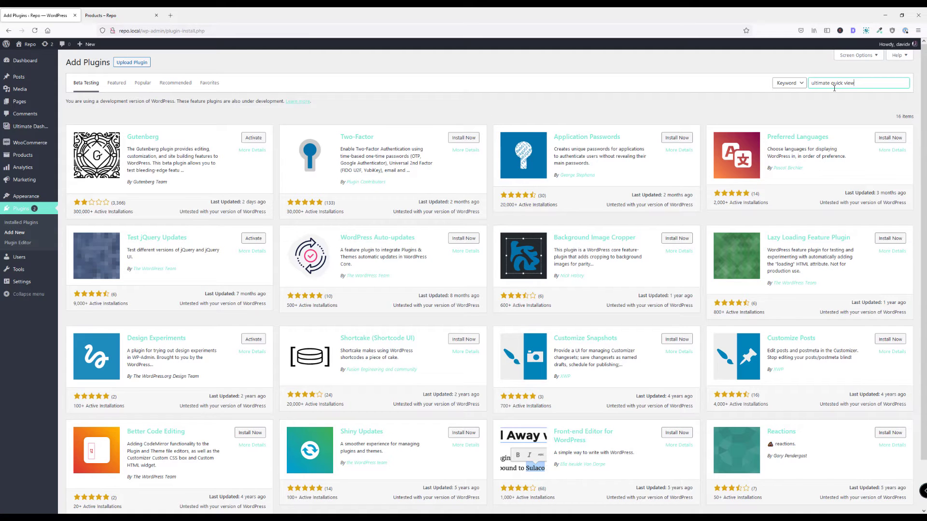
{"action": "key", "text": "Return"}
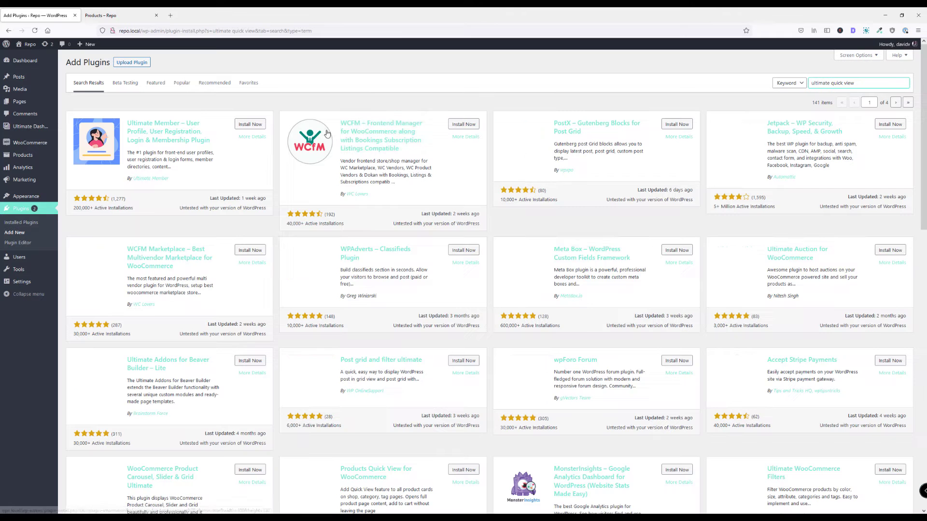
{"action": "scroll", "scroll_direction": "down", "scroll_amount": 3}
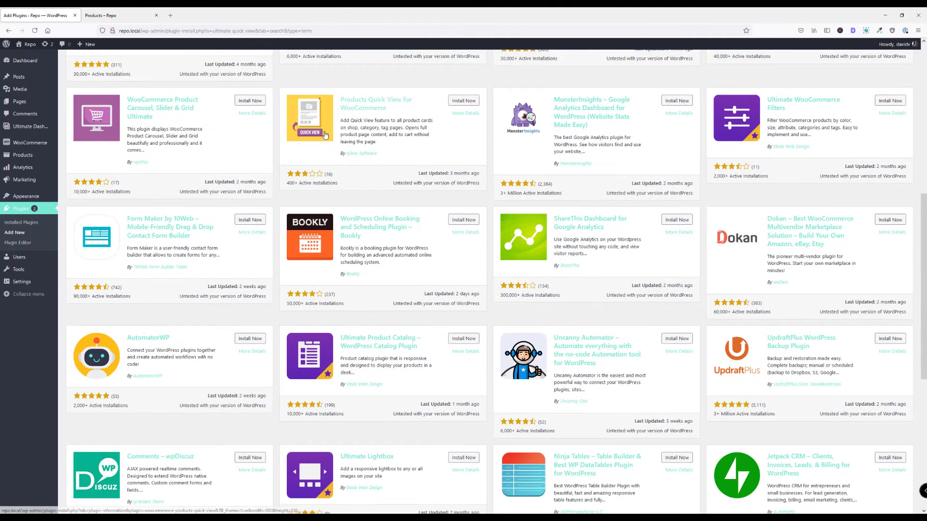
{"action": "scroll", "scroll_direction": "down", "scroll_amount": 3}
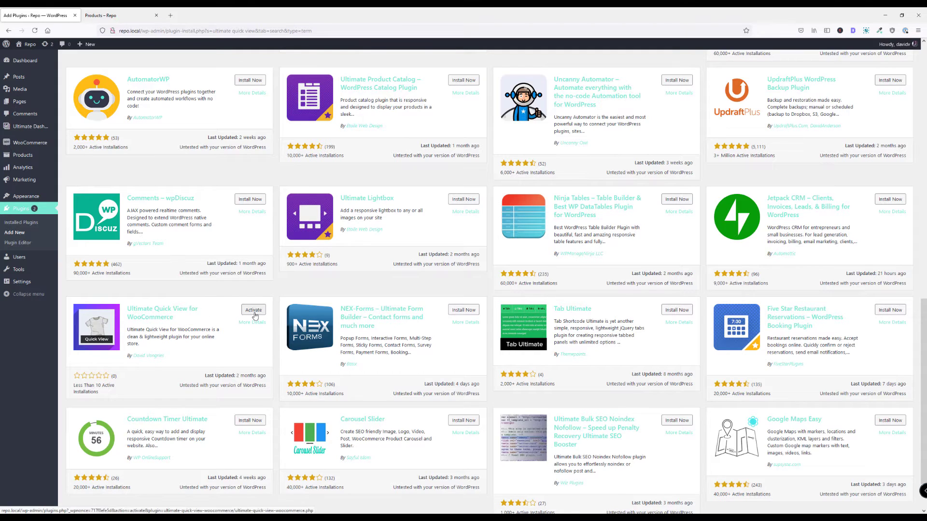
Activate Ultimate Quick View, open WooCommerce > Quick View settings, then switch to the shop page
{"action": "left_click", "coordinate": [253, 310]}
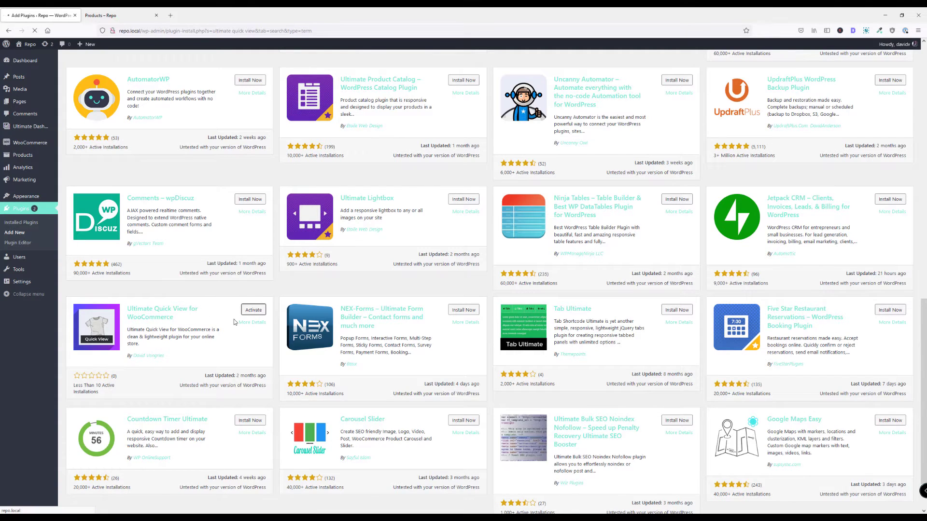
{"action": "left_click", "coordinate": [253, 310]}
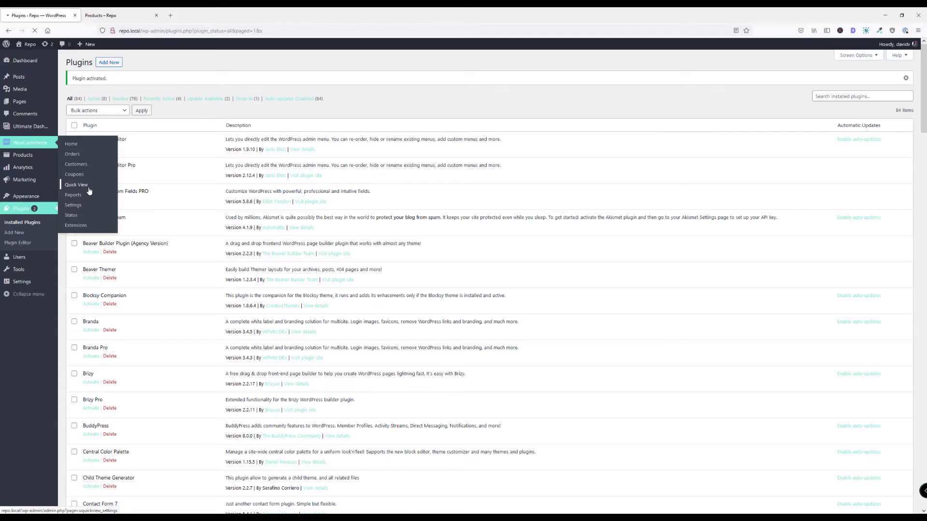
{"action": "left_click", "coordinate": [77, 184]}
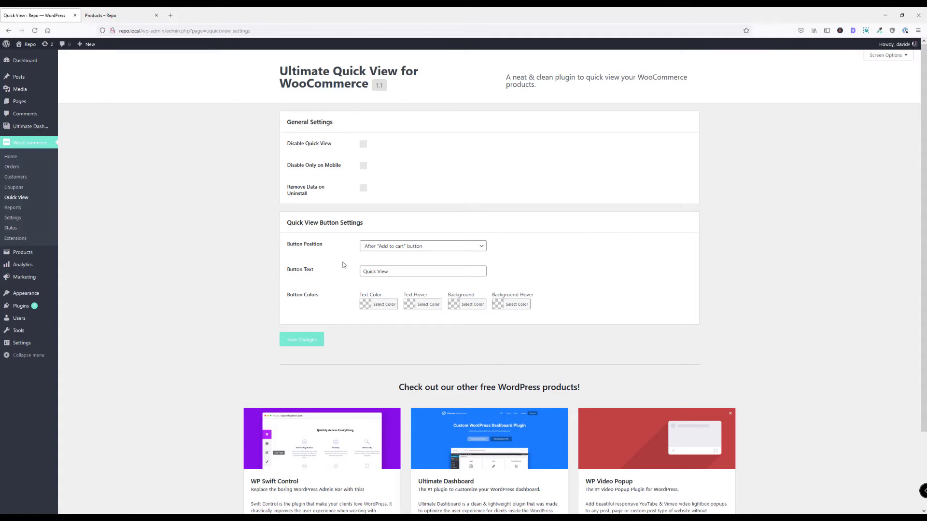
{"action": "mouse_move", "coordinate": [192, 120]}
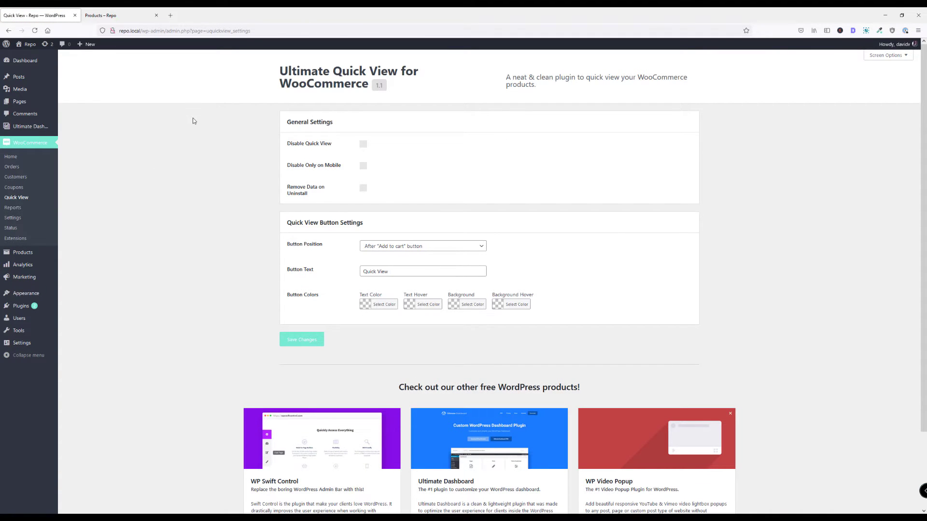
{"action": "left_click", "coordinate": [118, 15]}
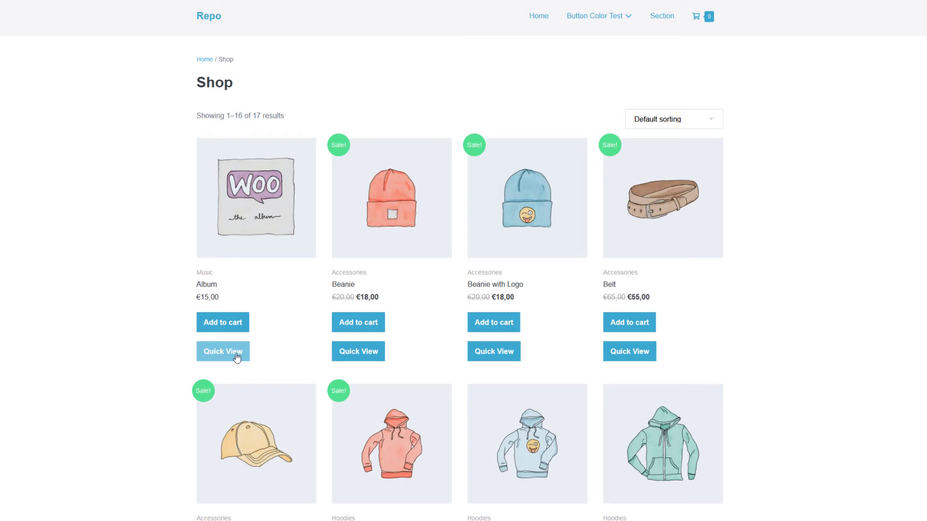
Open Album's quick view, enlarge and close its image, then add Album to the cart
{"action": "left_click", "coordinate": [223, 351]}
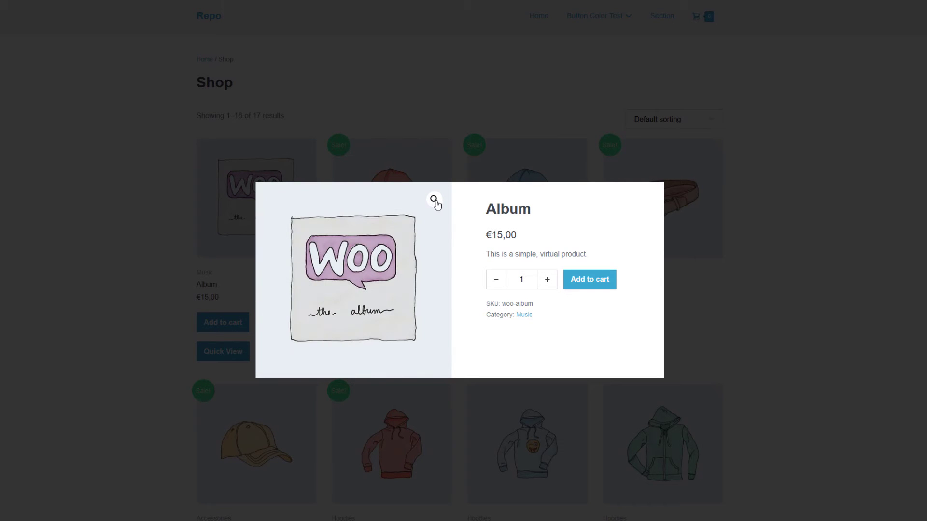
{"action": "left_click", "coordinate": [434, 200]}
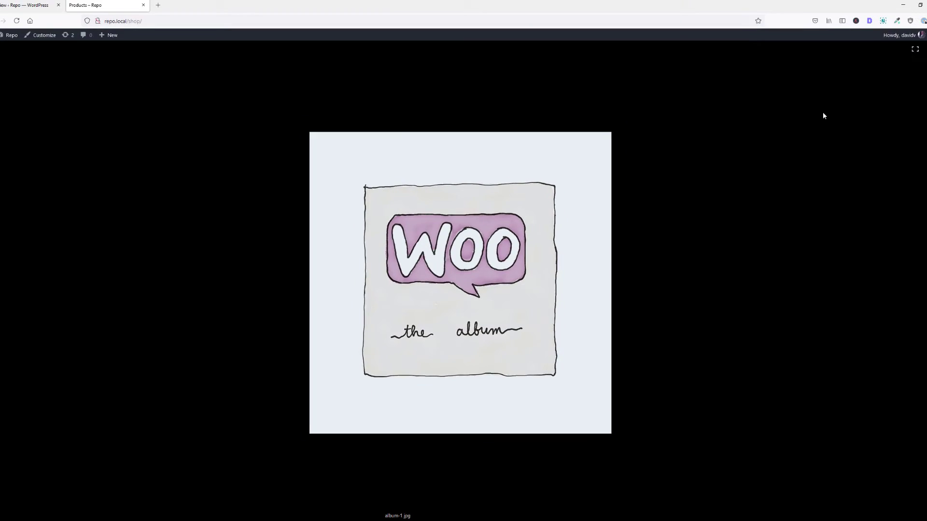
{"action": "left_click", "coordinate": [271, 332]}
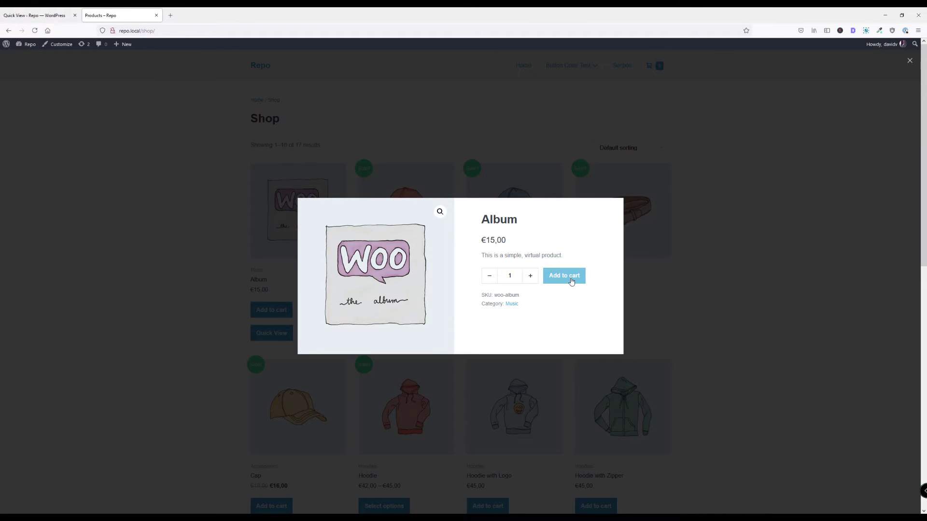
{"action": "left_click", "coordinate": [563, 276]}
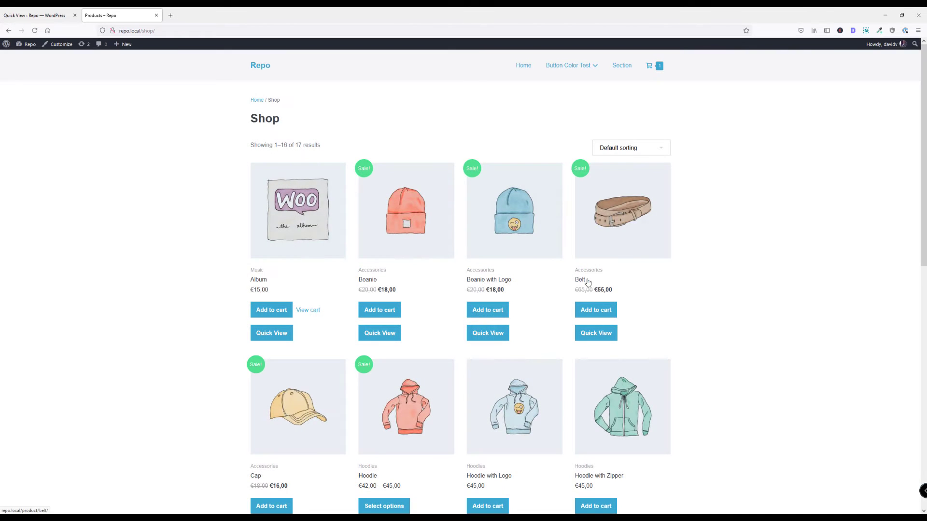
{"action": "mouse_move", "coordinate": [655, 65]}
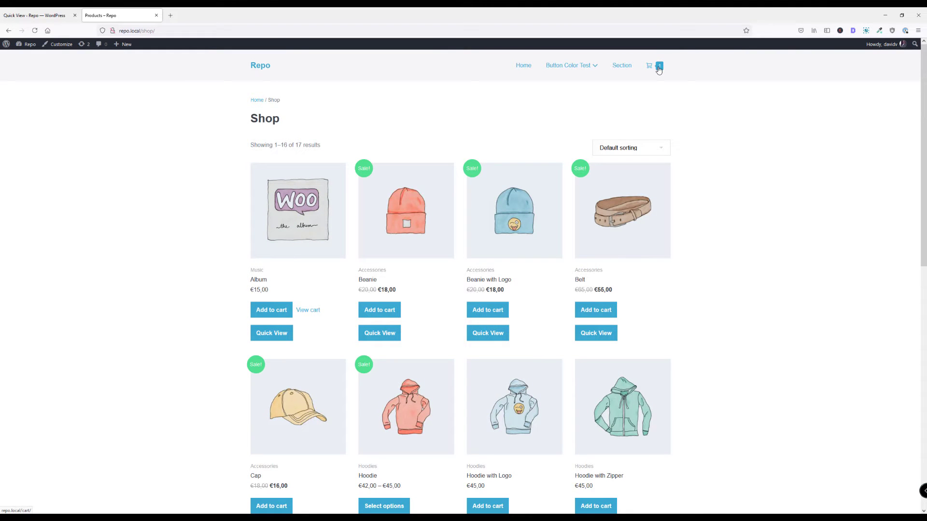
{"action": "mouse_move", "coordinate": [650, 70]}
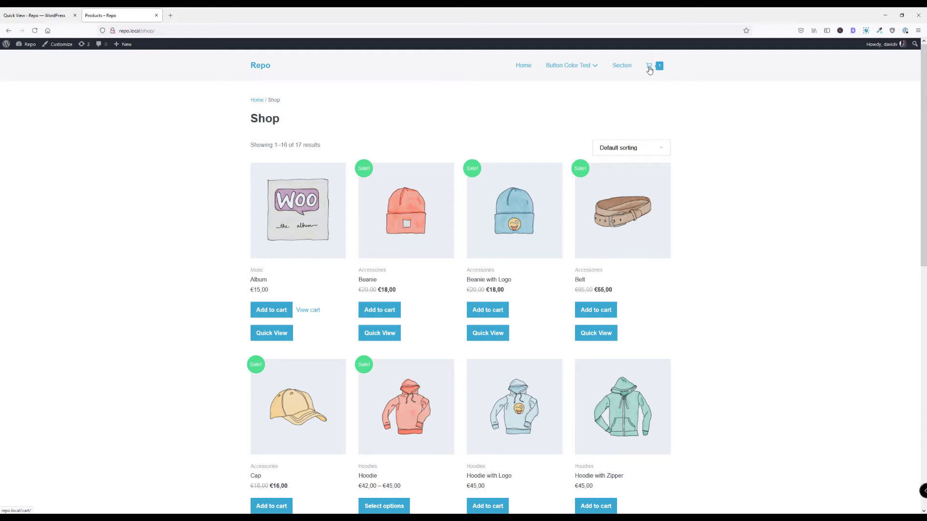
{"action": "mouse_move", "coordinate": [650, 69]}
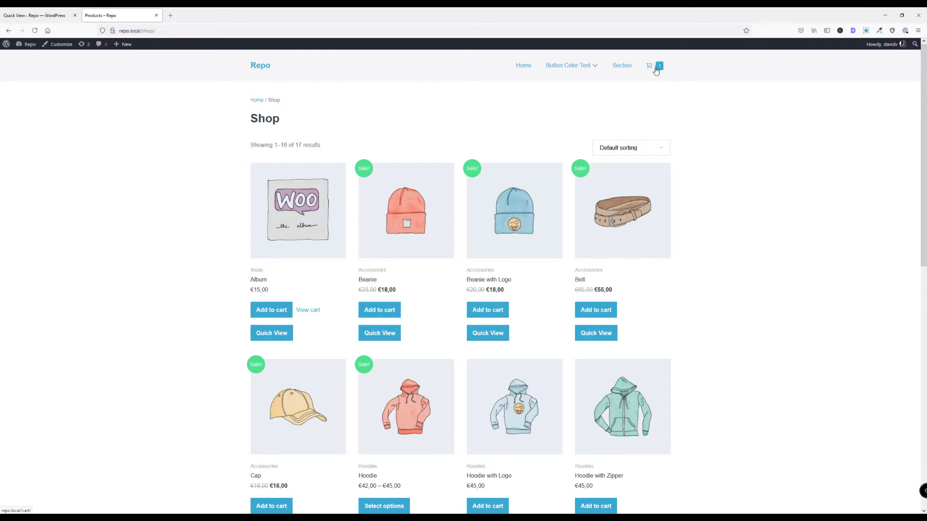
{"action": "mouse_move", "coordinate": [555, 90]}
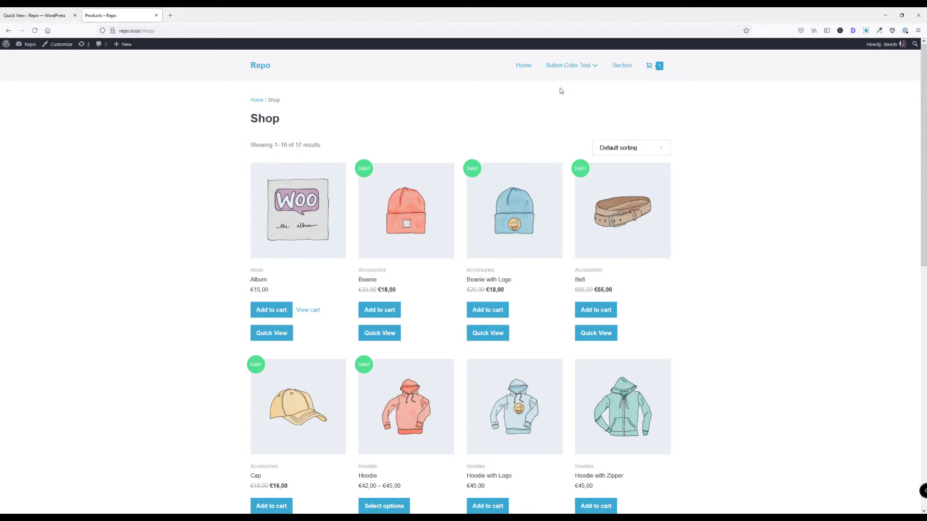
{"action": "mouse_move", "coordinate": [560, 210]}
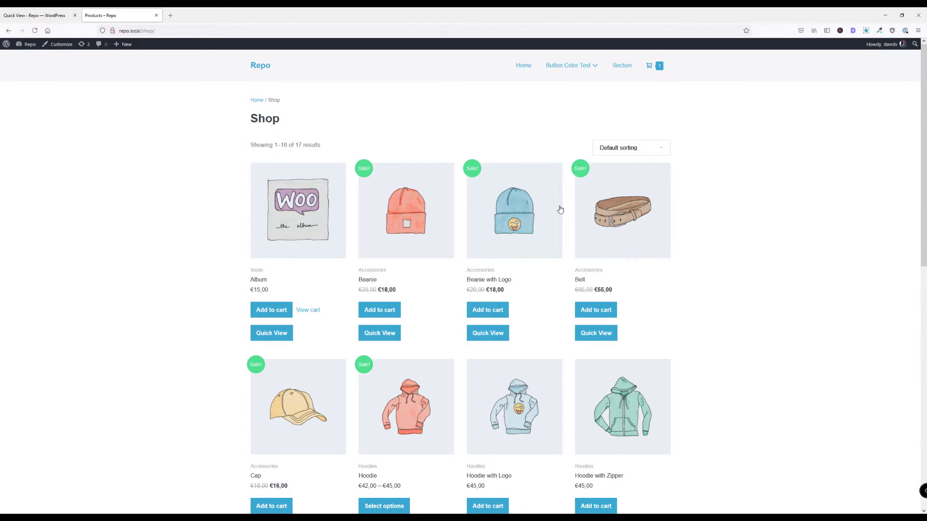
In the Hoodie quick view, choose Green with no logo and add quantity 2 to the cart
{"action": "scroll", "scroll_direction": "down", "scroll_amount": 3}
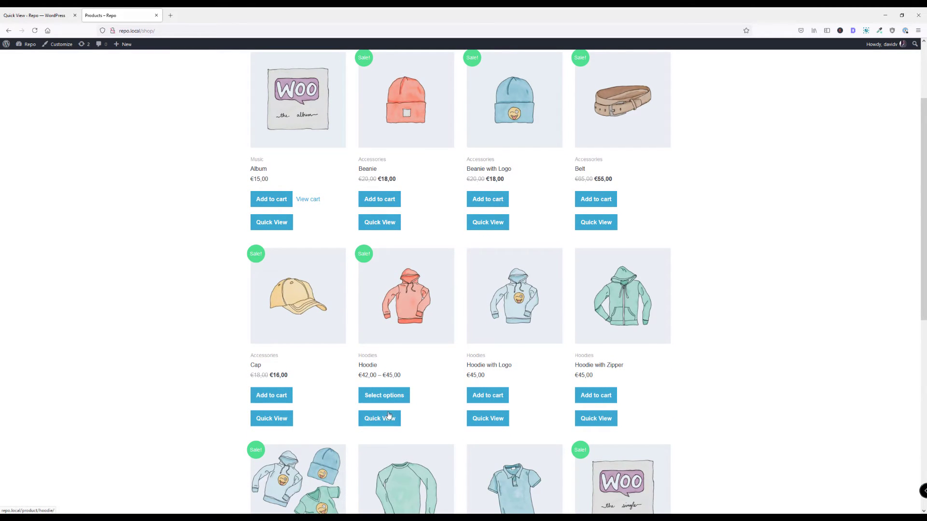
{"action": "left_click", "coordinate": [378, 419]}
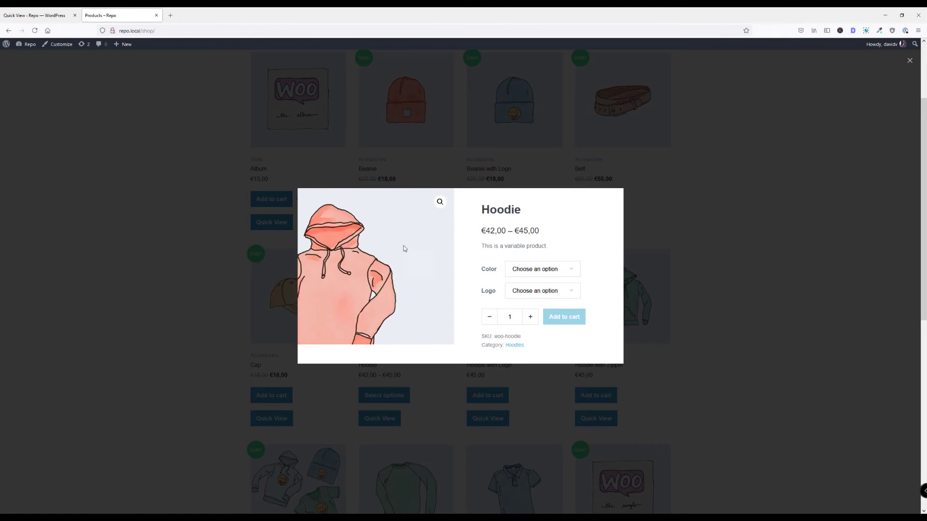
{"action": "left_click", "coordinate": [541, 269]}
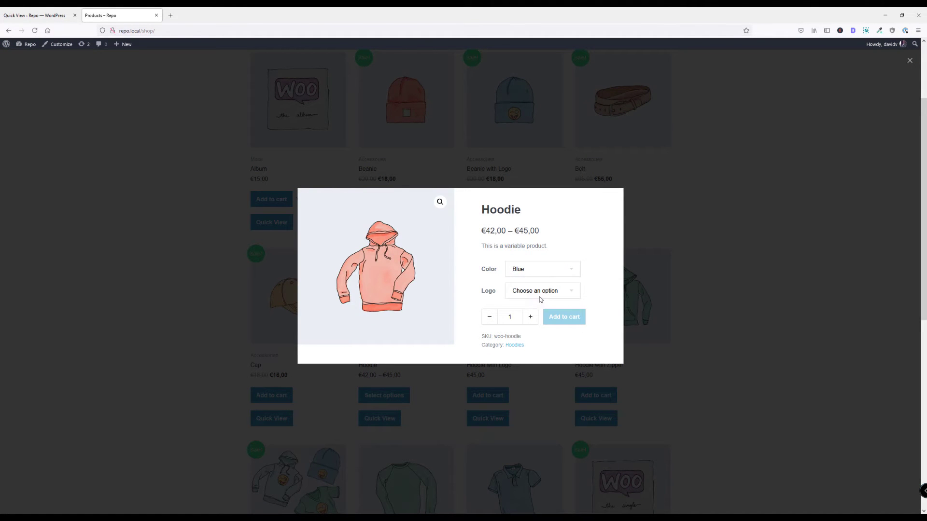
{"action": "left_click", "coordinate": [540, 290]}
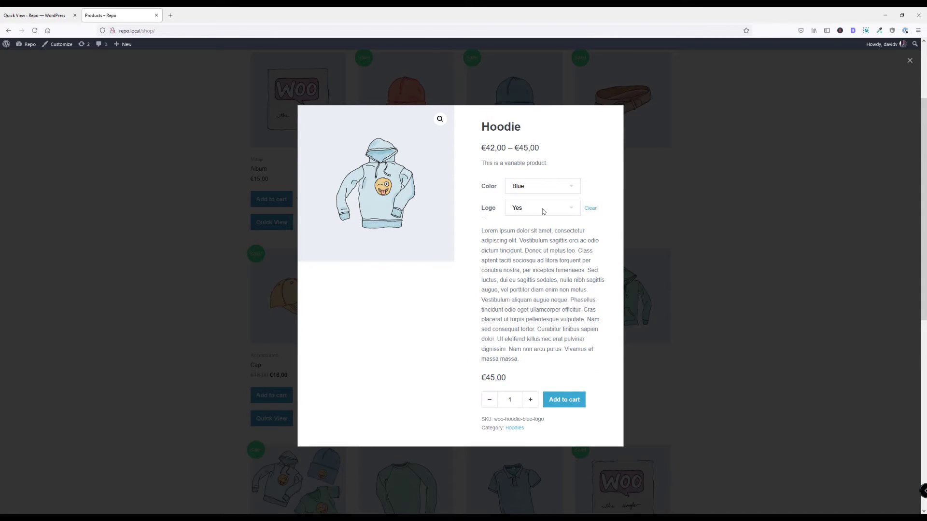
{"action": "left_click", "coordinate": [540, 185]}
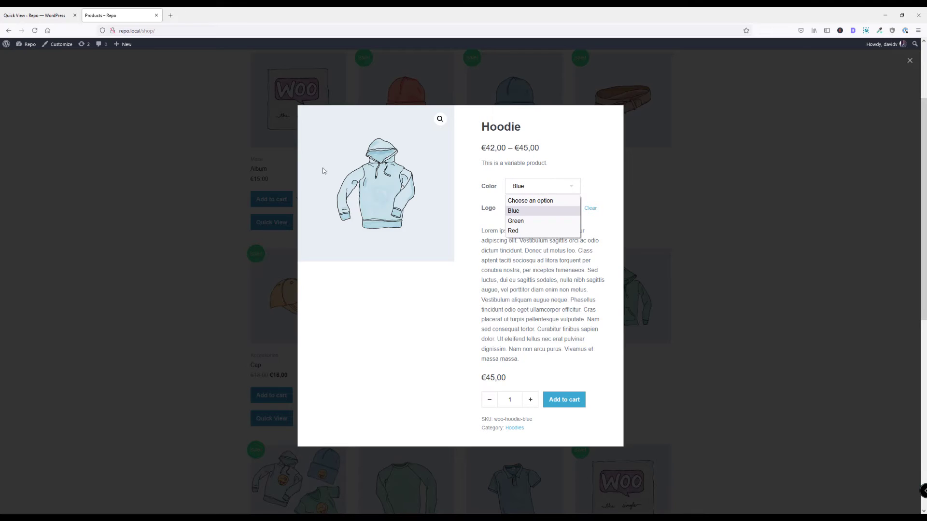
{"action": "left_click", "coordinate": [516, 221]}
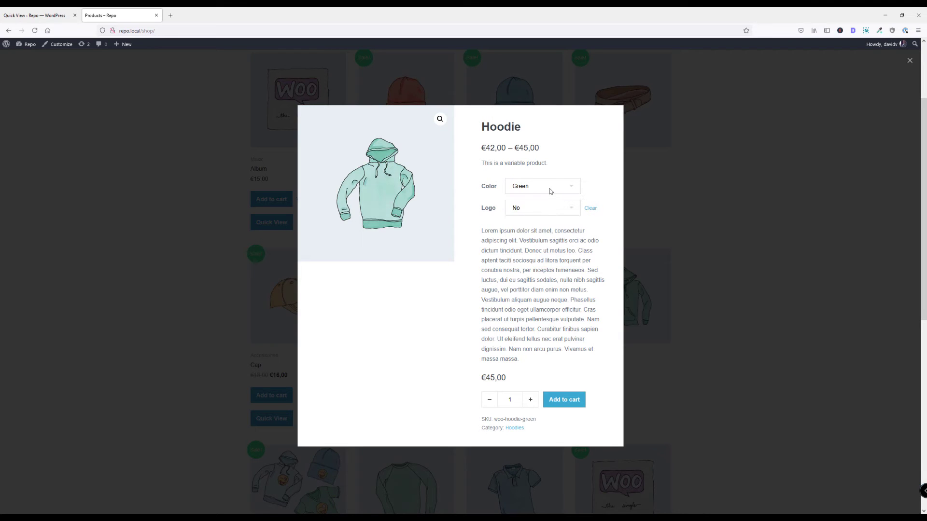
{"action": "mouse_move", "coordinate": [533, 230]}
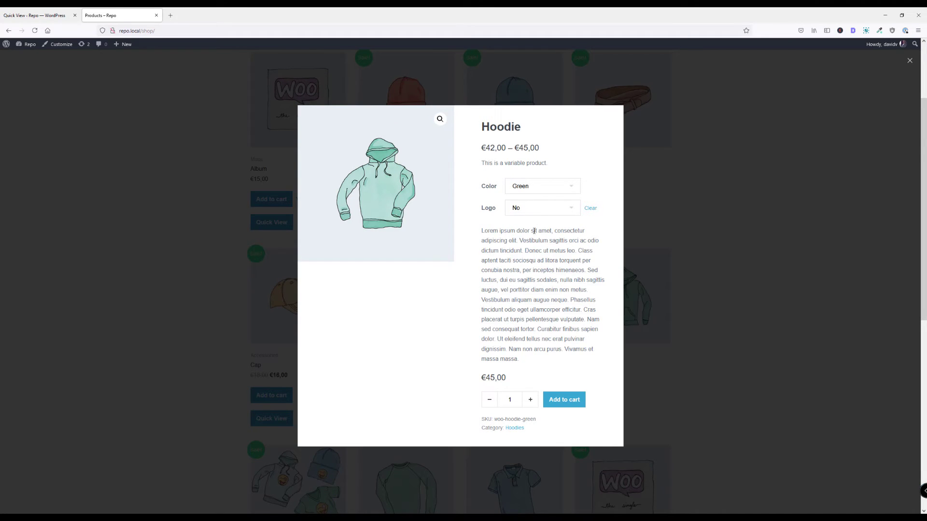
{"action": "left_click", "coordinate": [529, 400]}
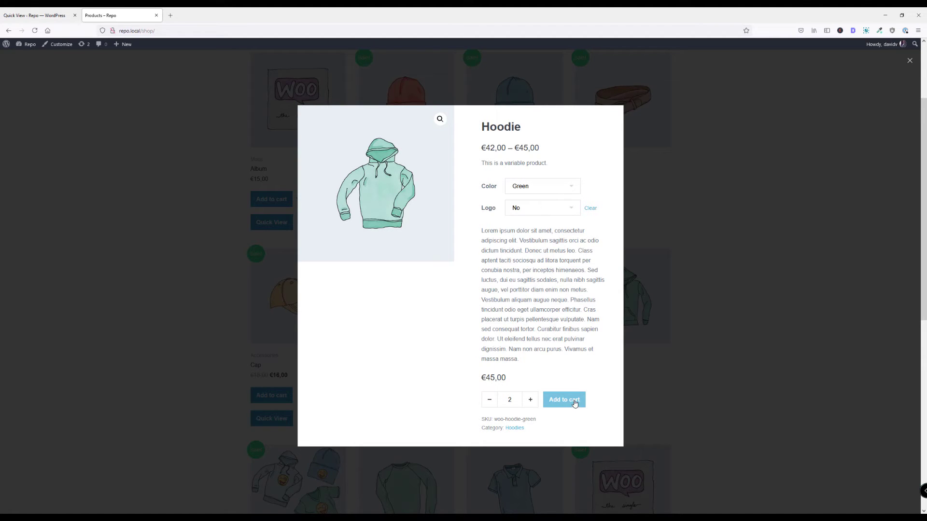
{"action": "left_click", "coordinate": [563, 399]}
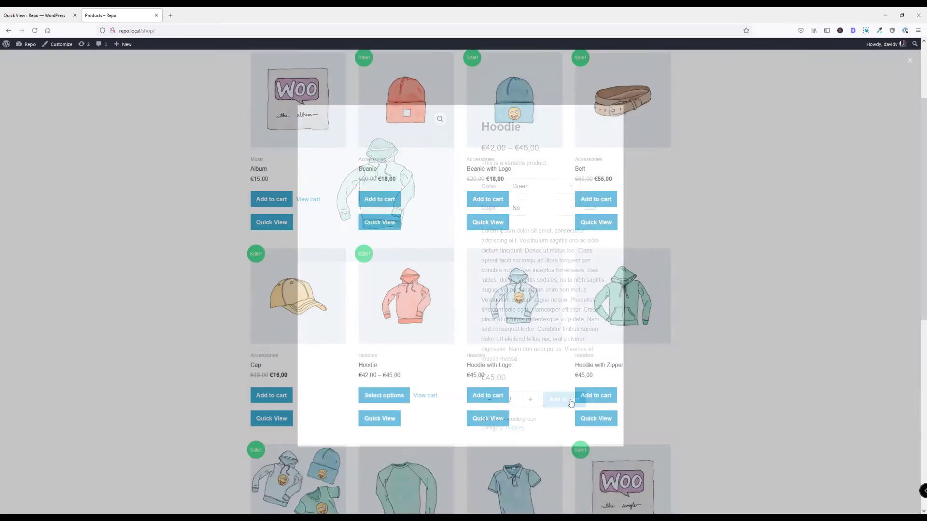
Close the popup and toggle Disable Quick View and Disable Only on Mobile, leaving both unticked
{"action": "left_click", "coordinate": [909, 60]}
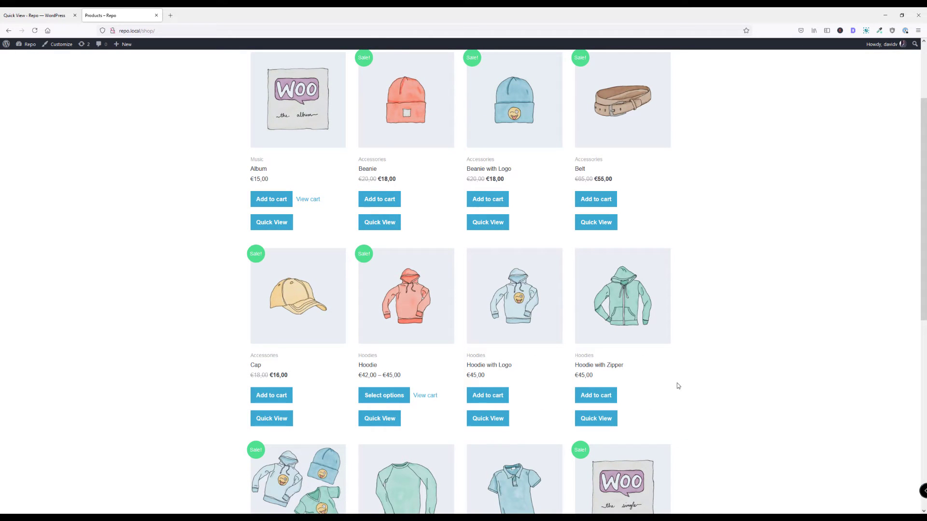
{"action": "mouse_move", "coordinate": [667, 388]}
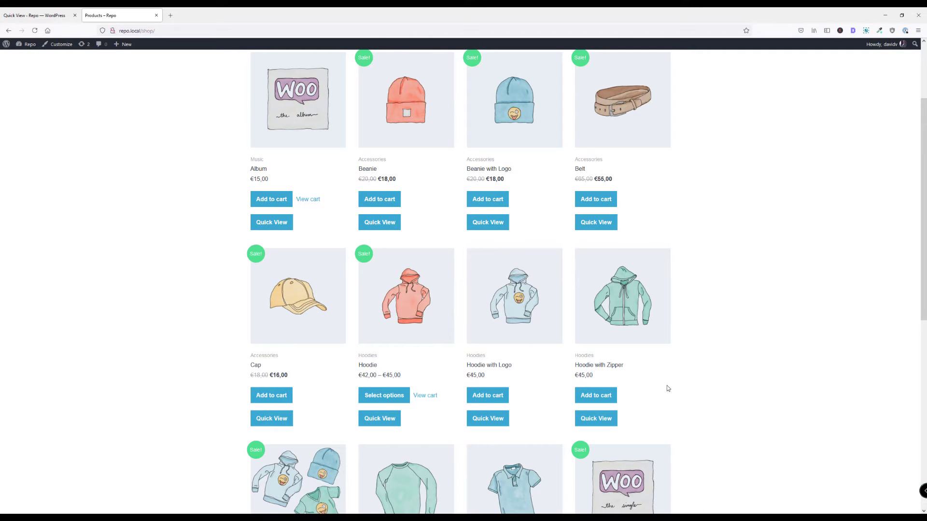
{"action": "scroll", "scroll_direction": "up", "scroll_amount": 3}
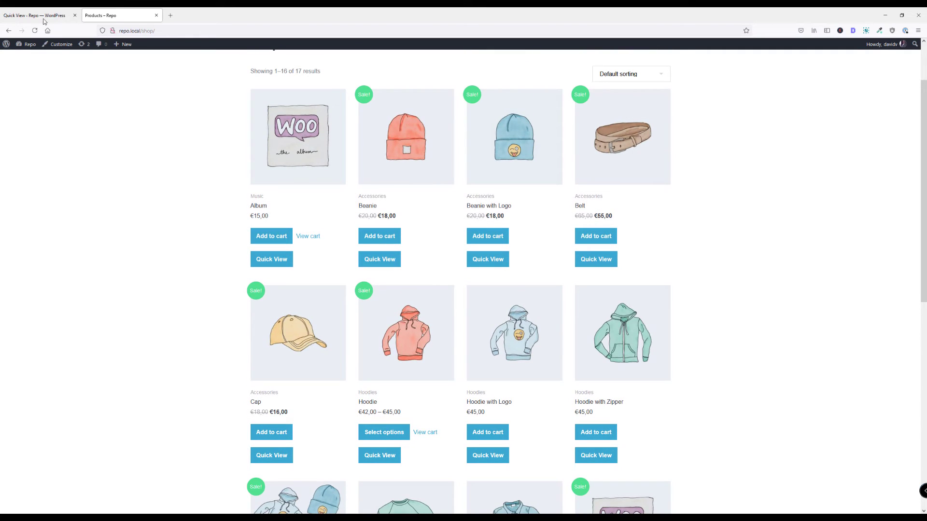
{"action": "mouse_move", "coordinate": [38, 15]}
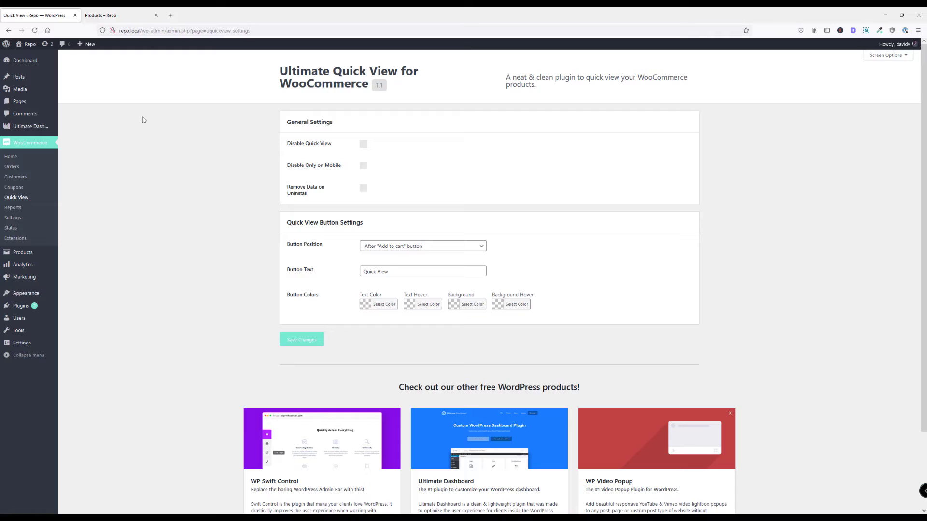
{"action": "mouse_move", "coordinate": [37, 143]}
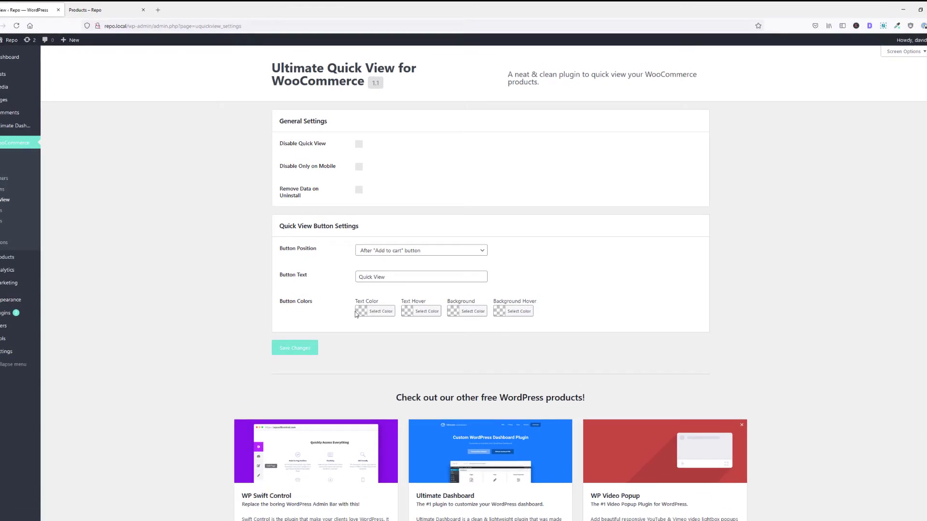
{"action": "left_click", "coordinate": [359, 143]}
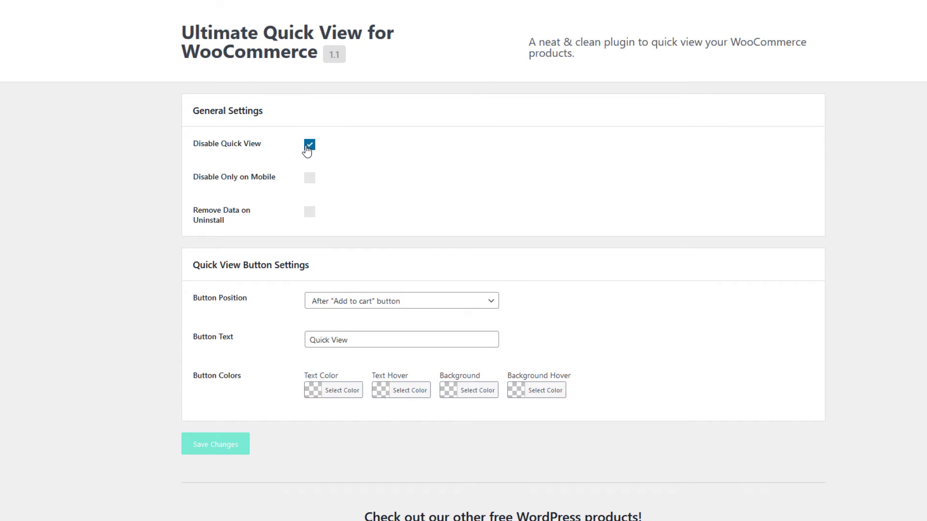
{"action": "left_click", "coordinate": [309, 145]}
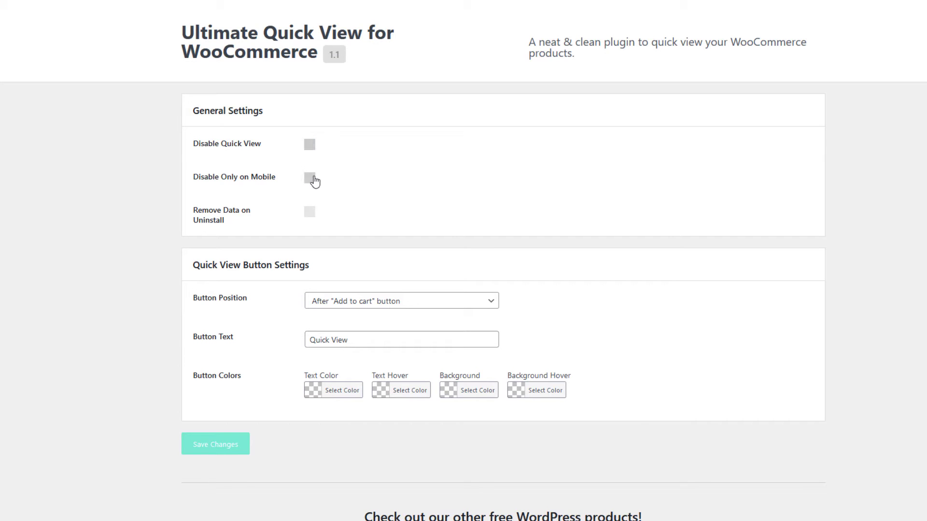
{"action": "left_click", "coordinate": [309, 178]}
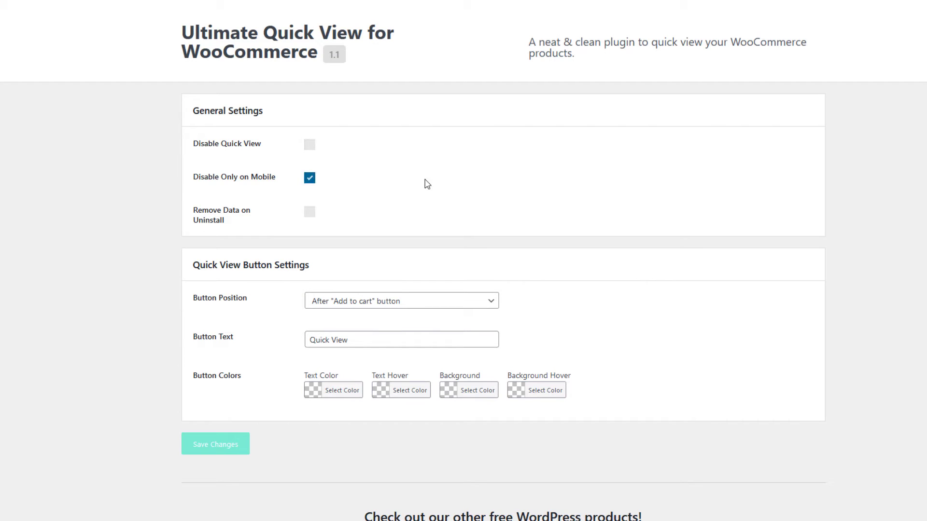
{"action": "left_click", "coordinate": [309, 178]}
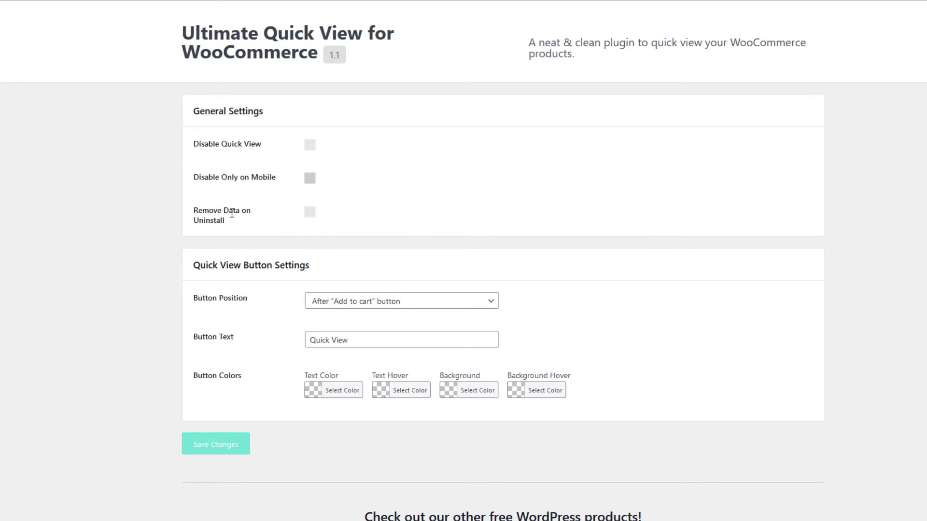
{"action": "mouse_move", "coordinate": [310, 212]}
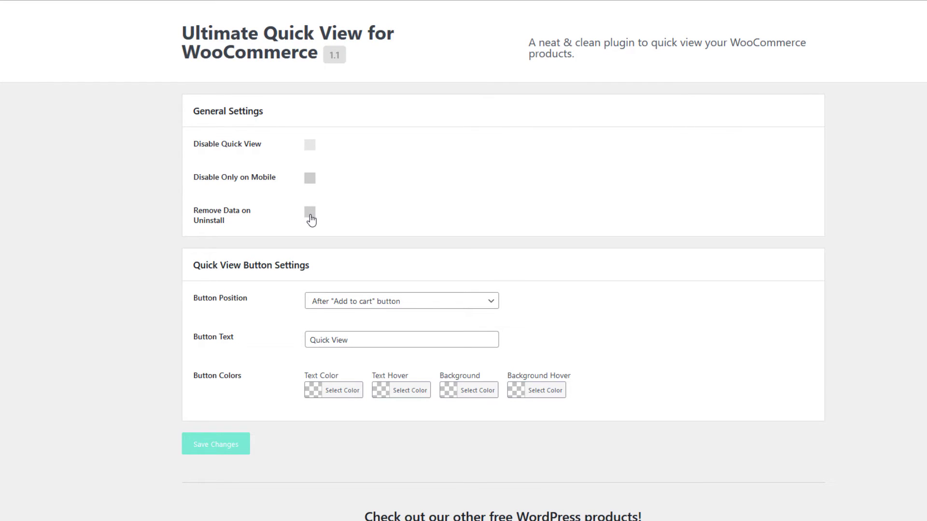
{"action": "mouse_move", "coordinate": [332, 276]}
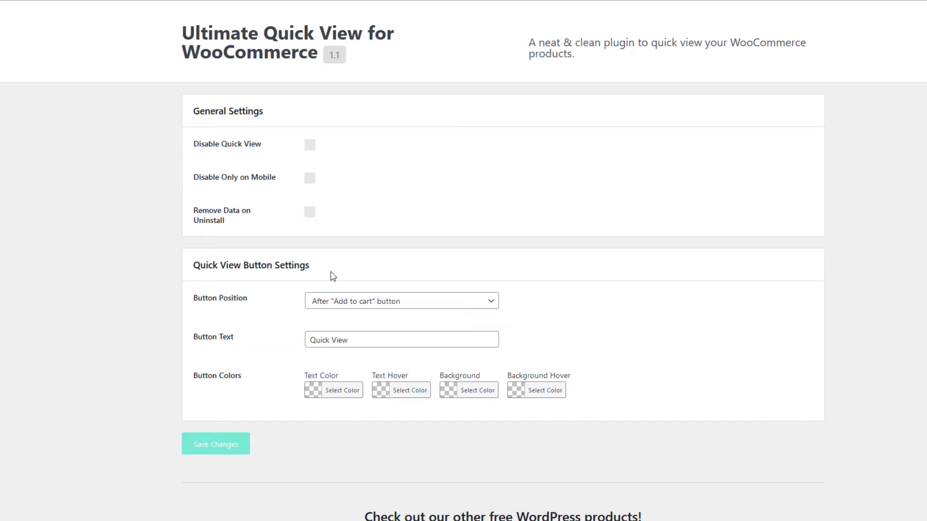
Set Button Position to 'Under product image' and the Button Text to 'Preview'
{"action": "left_click", "coordinate": [400, 300]}
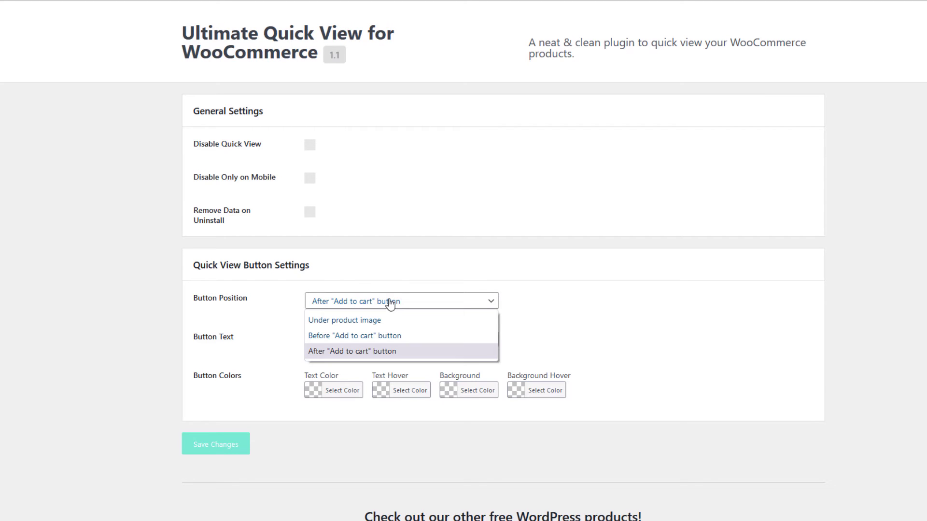
{"action": "mouse_move", "coordinate": [414, 319]}
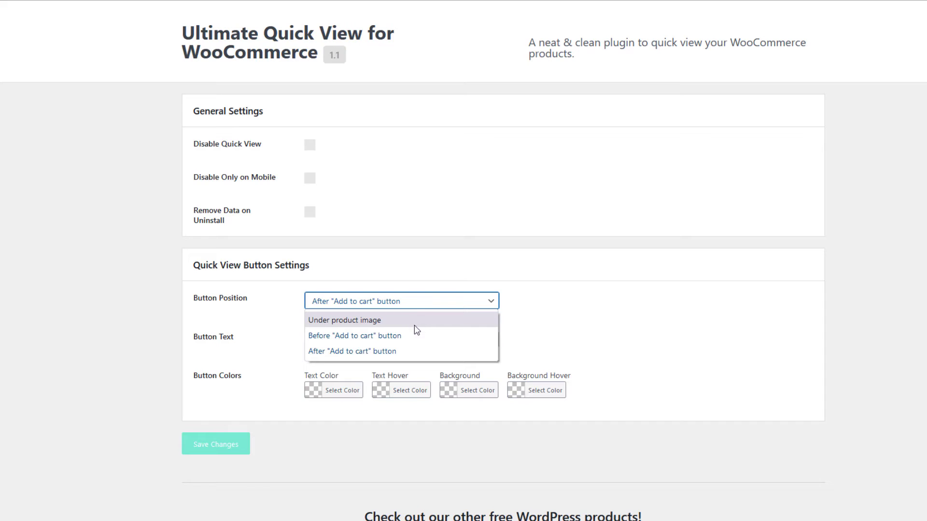
{"action": "left_click", "coordinate": [344, 319]}
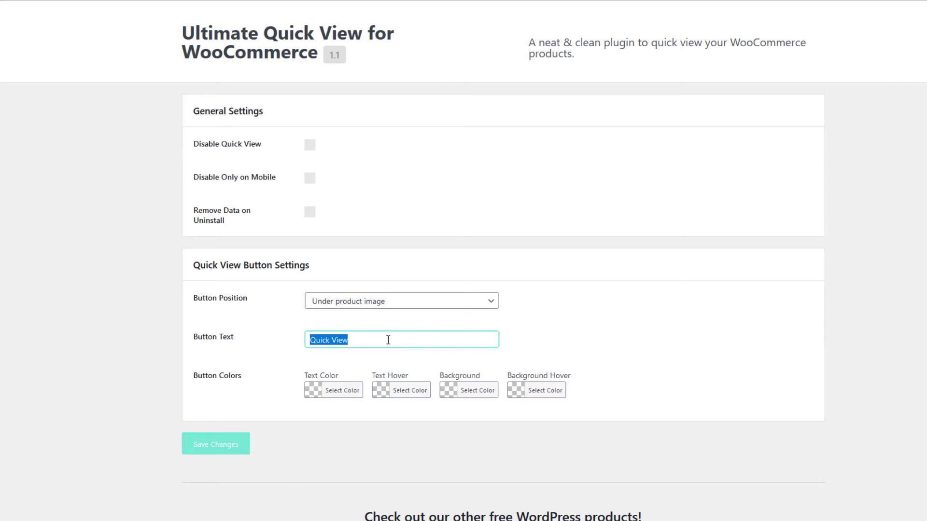
{"action": "type", "text": "Preview"}
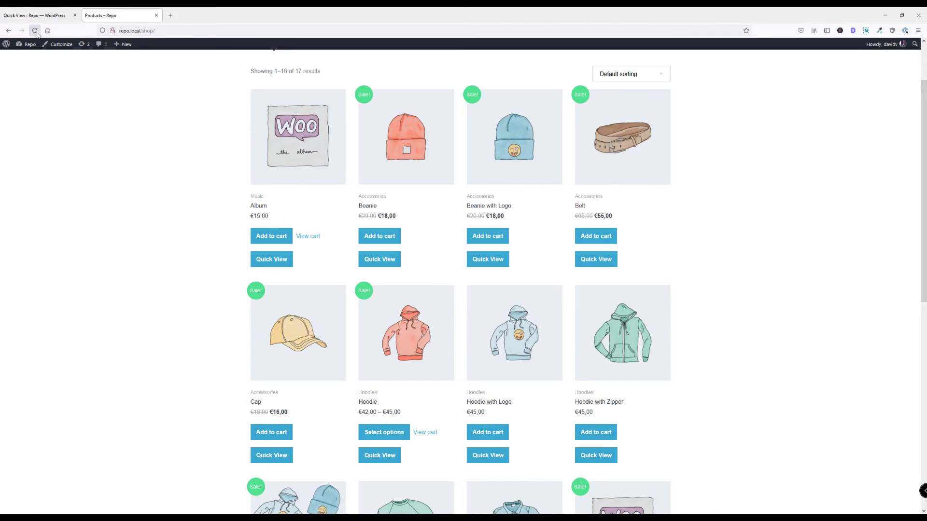
{"action": "left_click", "coordinate": [34, 30]}
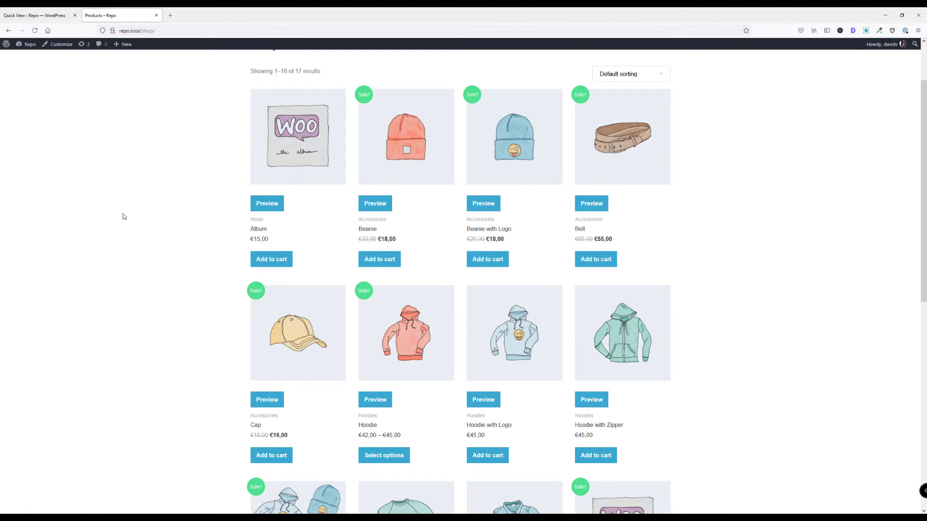
{"action": "scroll", "scroll_direction": "up", "scroll_amount": 3}
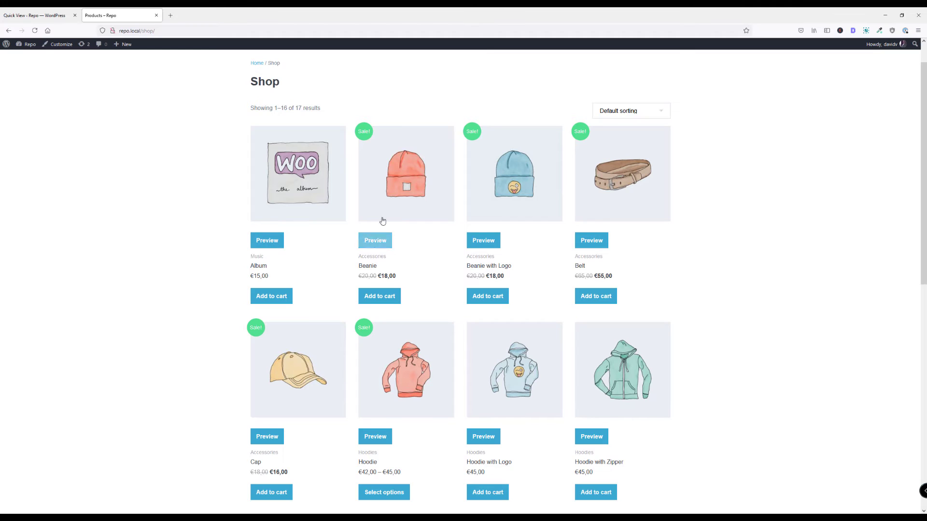
{"action": "mouse_move", "coordinate": [411, 189]}
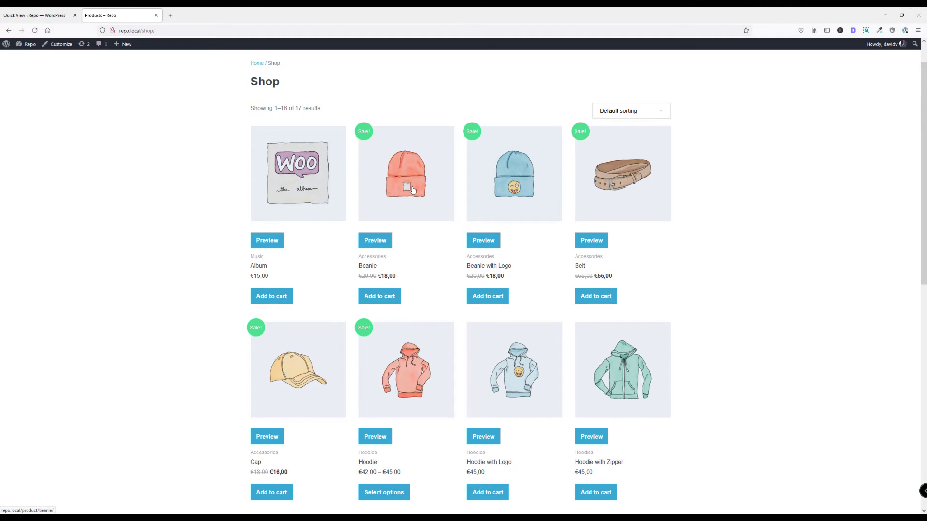
{"action": "mouse_move", "coordinate": [416, 246]}
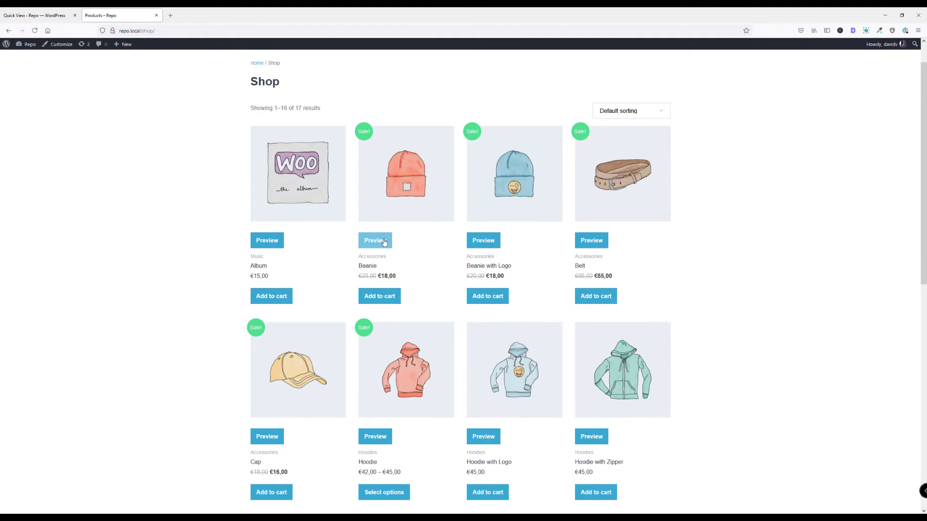
{"action": "mouse_move", "coordinate": [379, 296]}
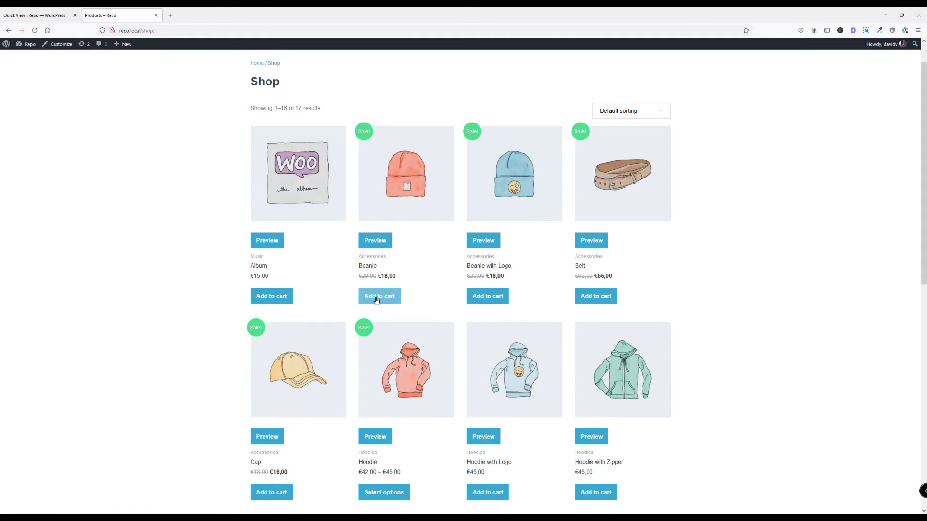
{"action": "mouse_move", "coordinate": [375, 240]}
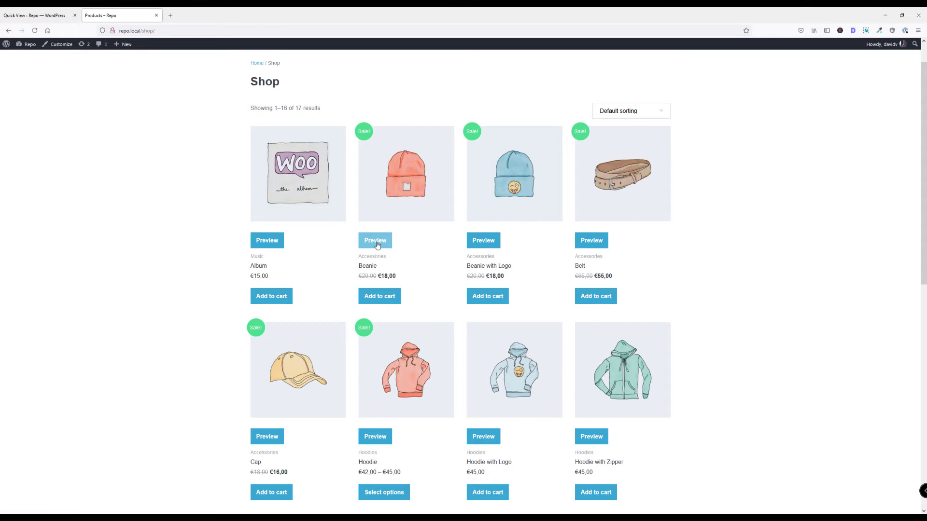
{"action": "mouse_move", "coordinate": [390, 253]}
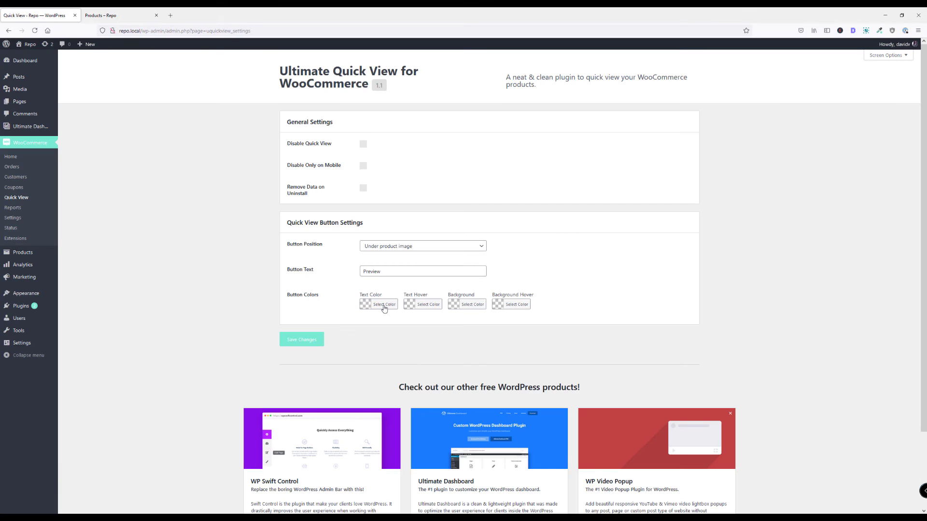
{"action": "mouse_move", "coordinate": [391, 312]}
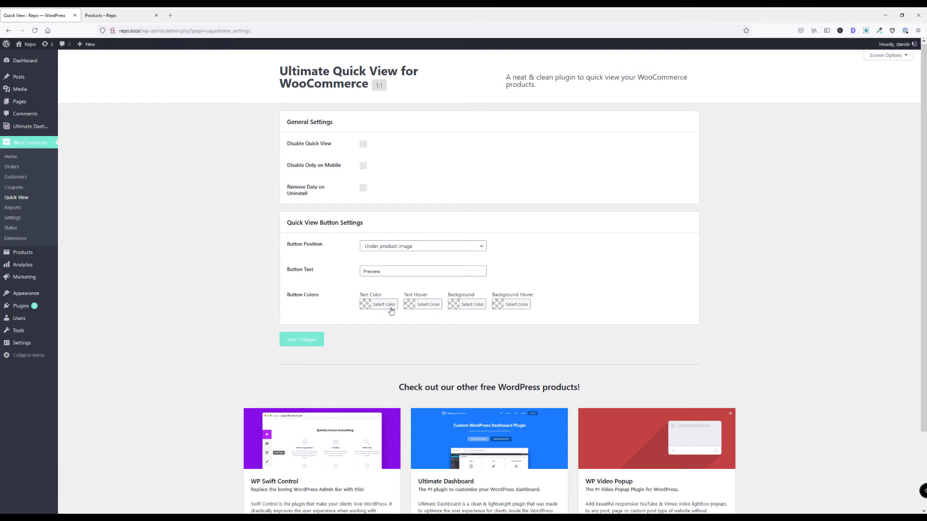
Make the button text and hover colours orange and the backgrounds green, then view the shop
{"action": "left_click", "coordinate": [383, 304]}
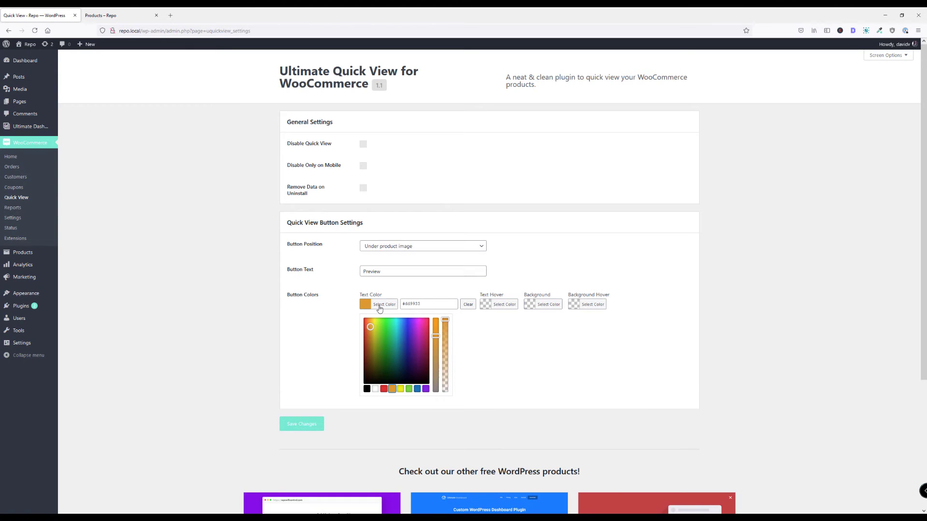
{"action": "left_click", "coordinate": [383, 304]}
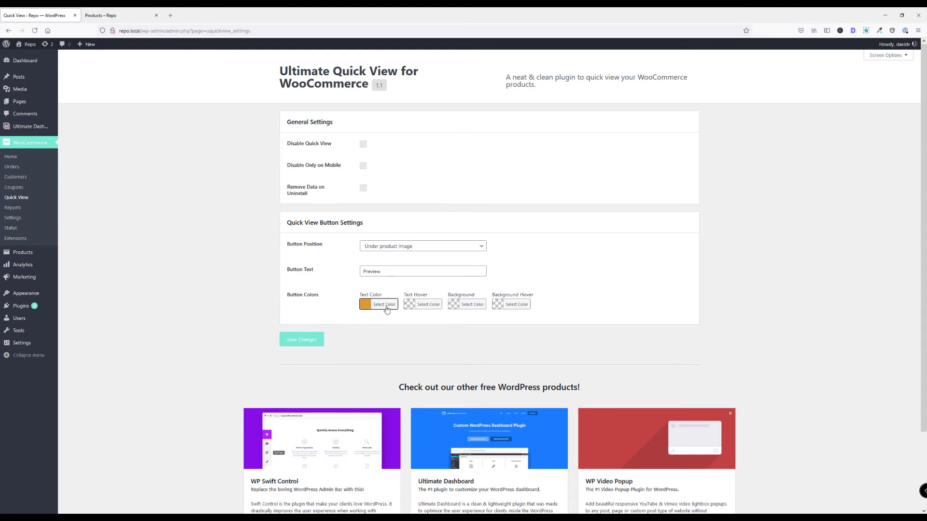
{"action": "left_click", "coordinate": [428, 304]}
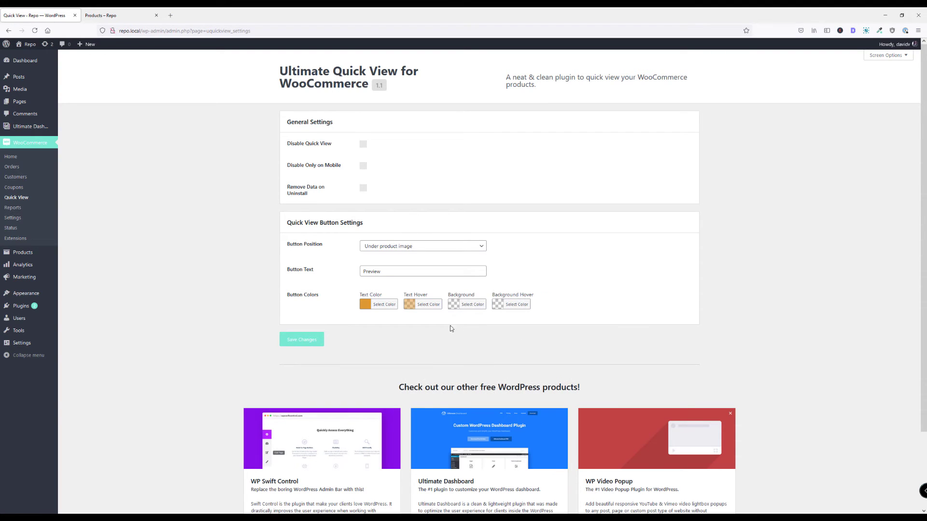
{"action": "left_click", "coordinate": [473, 304]}
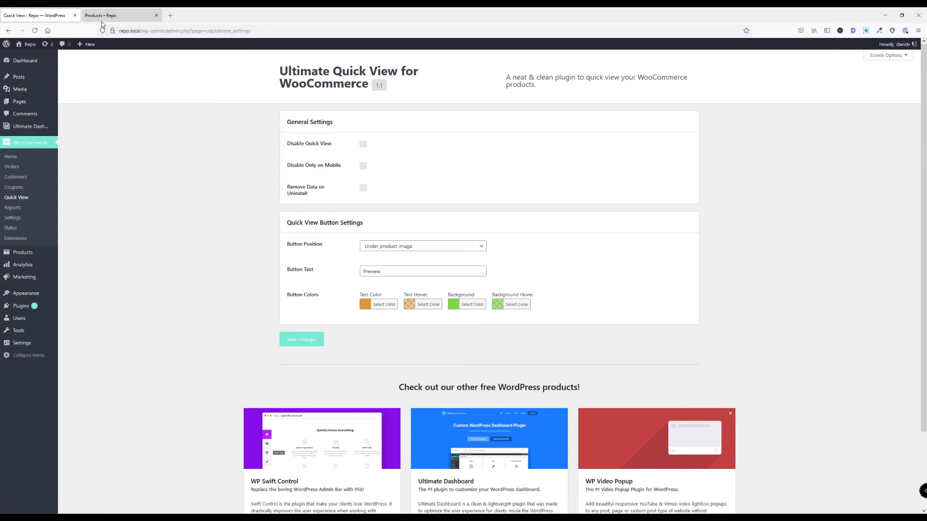
{"action": "left_click", "coordinate": [35, 31]}
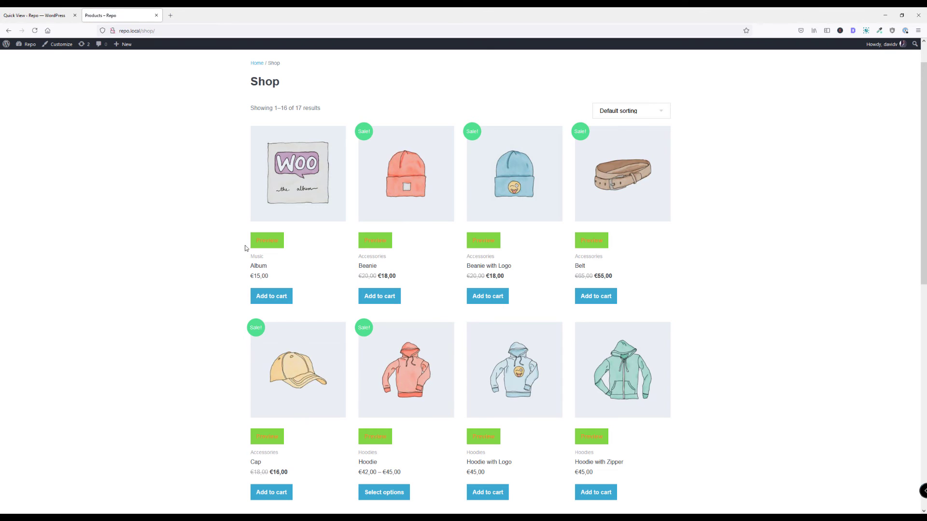
{"action": "mouse_move", "coordinate": [213, 241]}
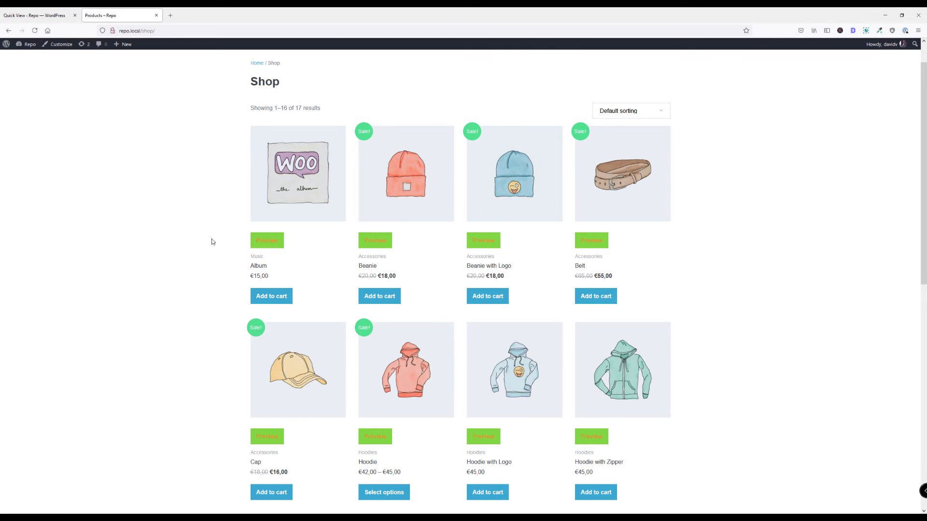
{"action": "mouse_move", "coordinate": [375, 241]}
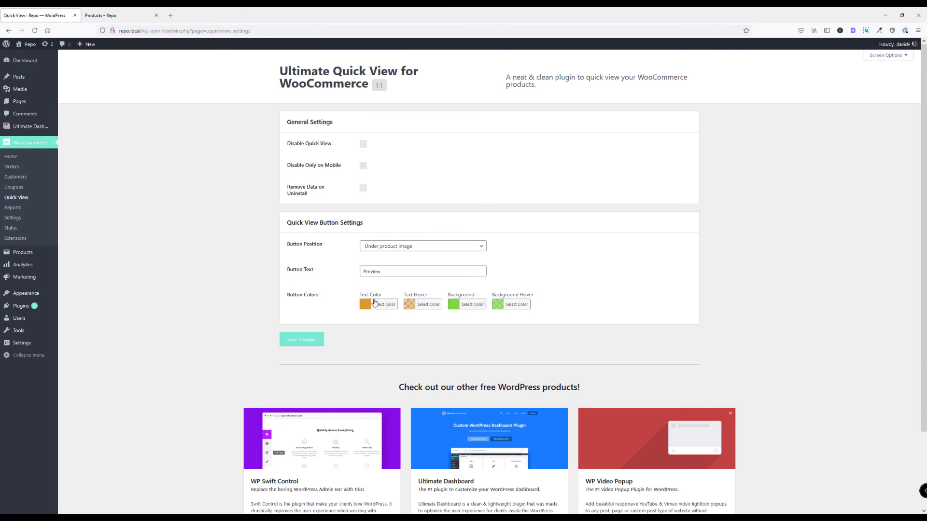
Clear the custom button colours, relabel the button 'Quick View', and save changes
{"action": "left_click", "coordinate": [428, 305]}
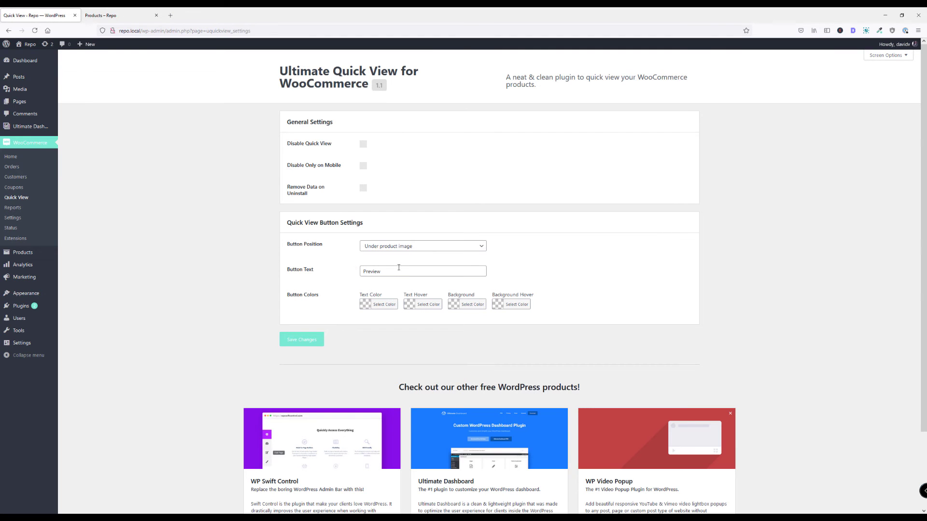
{"action": "type", "text": "Quick V"}
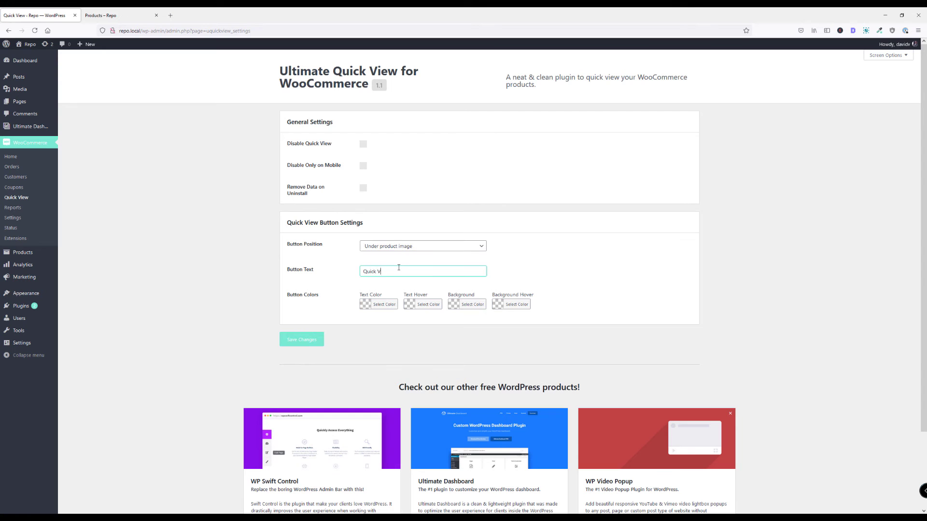
{"action": "left_click", "coordinate": [301, 339]}
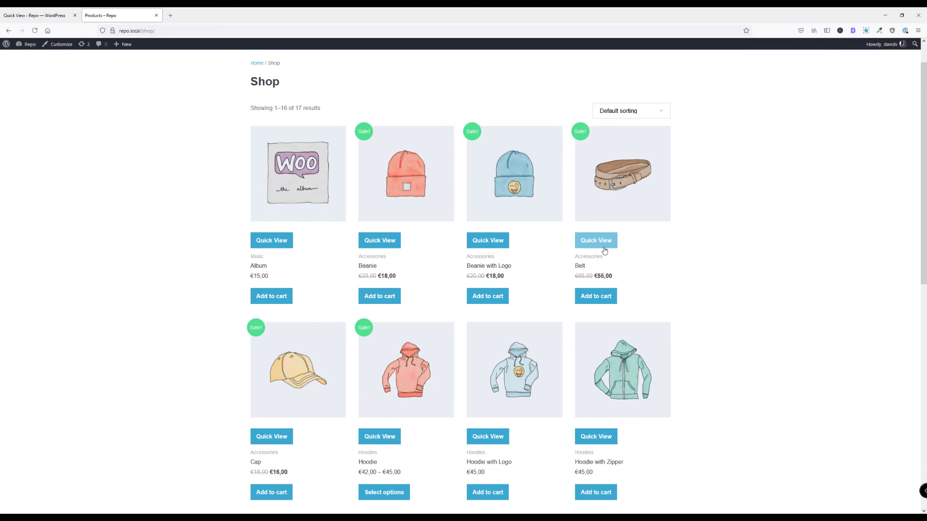
Preview the Belt, visit its product page and return, then add three Belts from quick view
{"action": "left_click", "coordinate": [596, 240]}
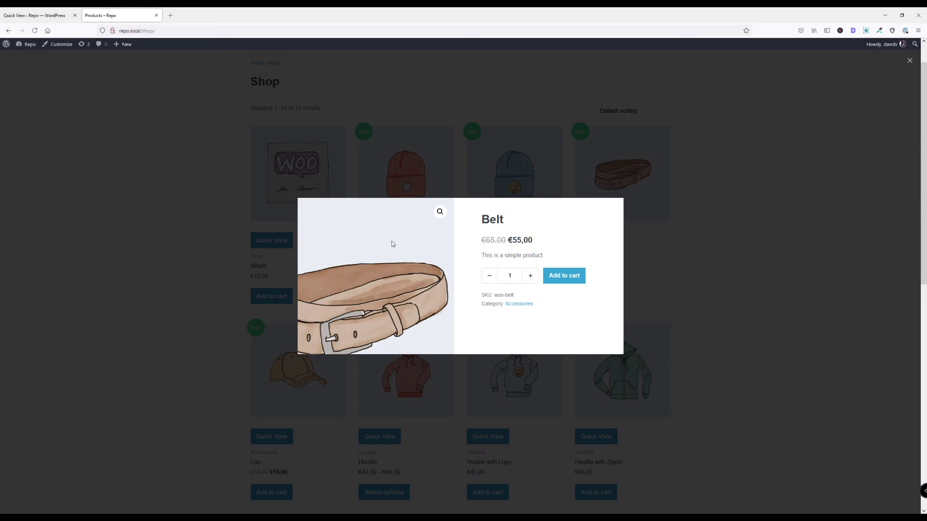
{"action": "left_click", "coordinate": [909, 61]}
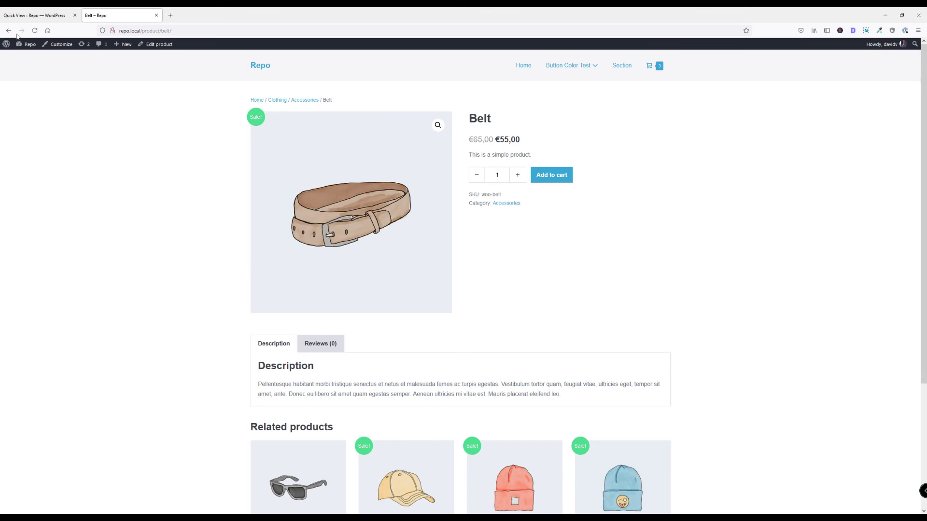
{"action": "left_click", "coordinate": [8, 29]}
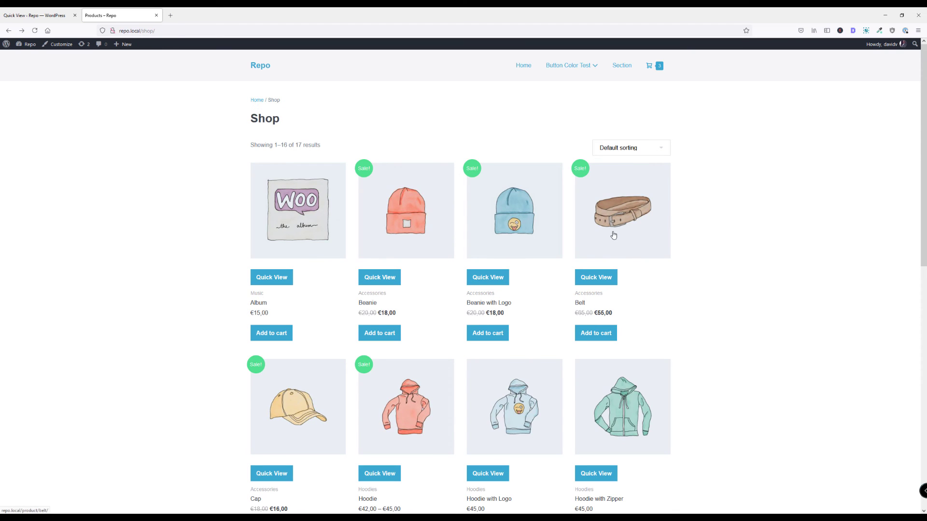
{"action": "mouse_move", "coordinate": [596, 277]}
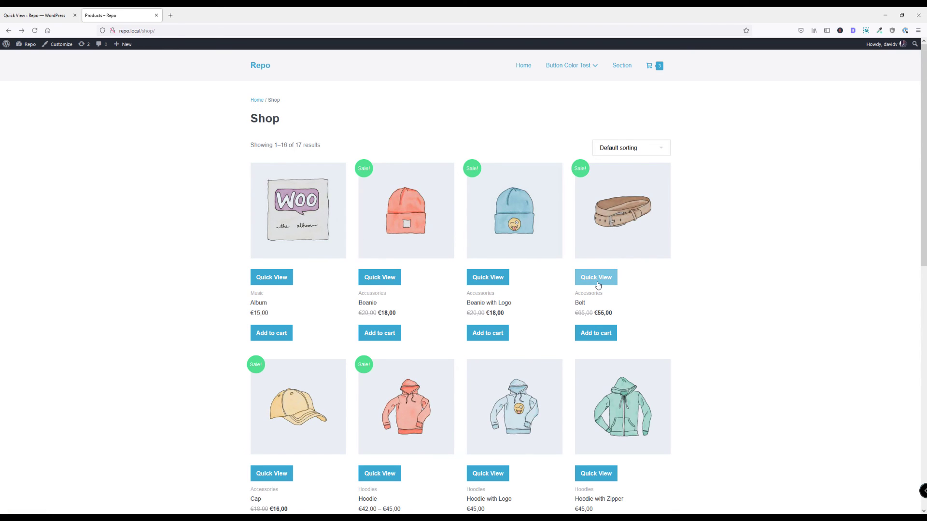
{"action": "left_click", "coordinate": [595, 277]}
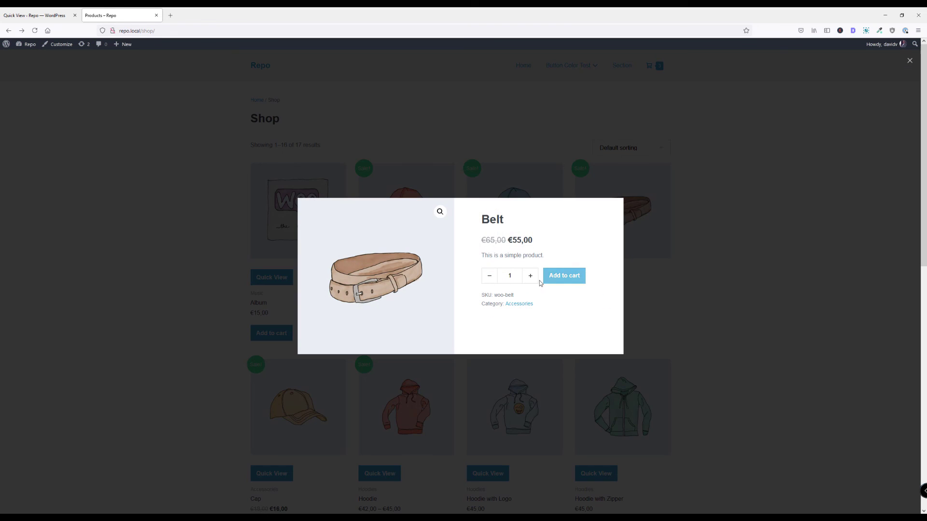
{"action": "left_click", "coordinate": [530, 275]}
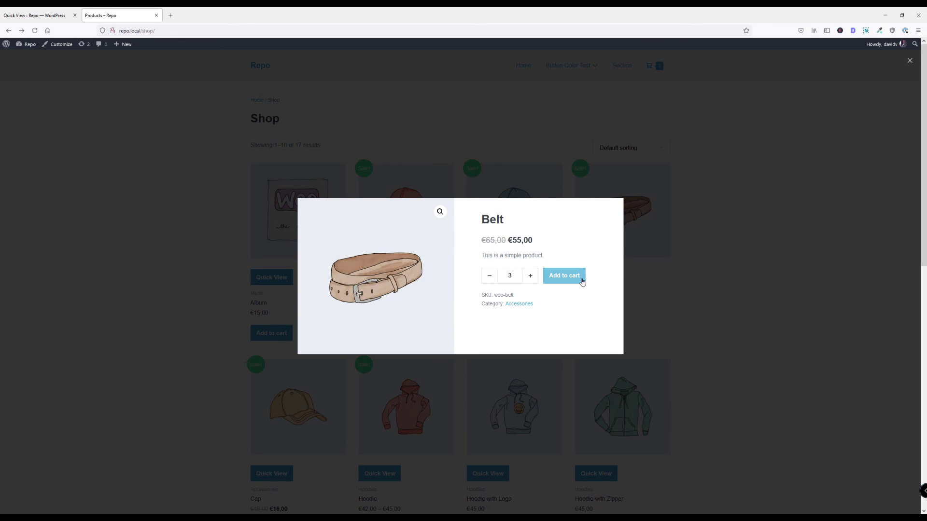
{"action": "left_click", "coordinate": [563, 276]}
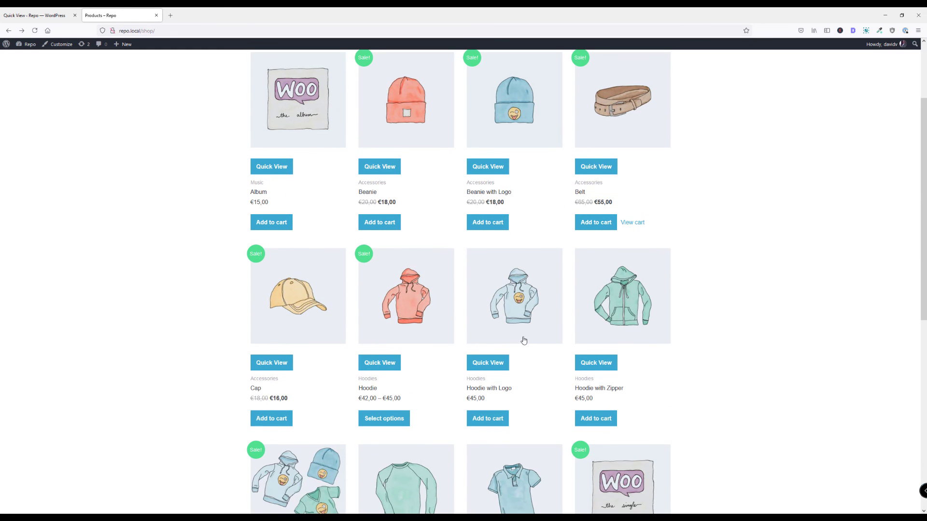